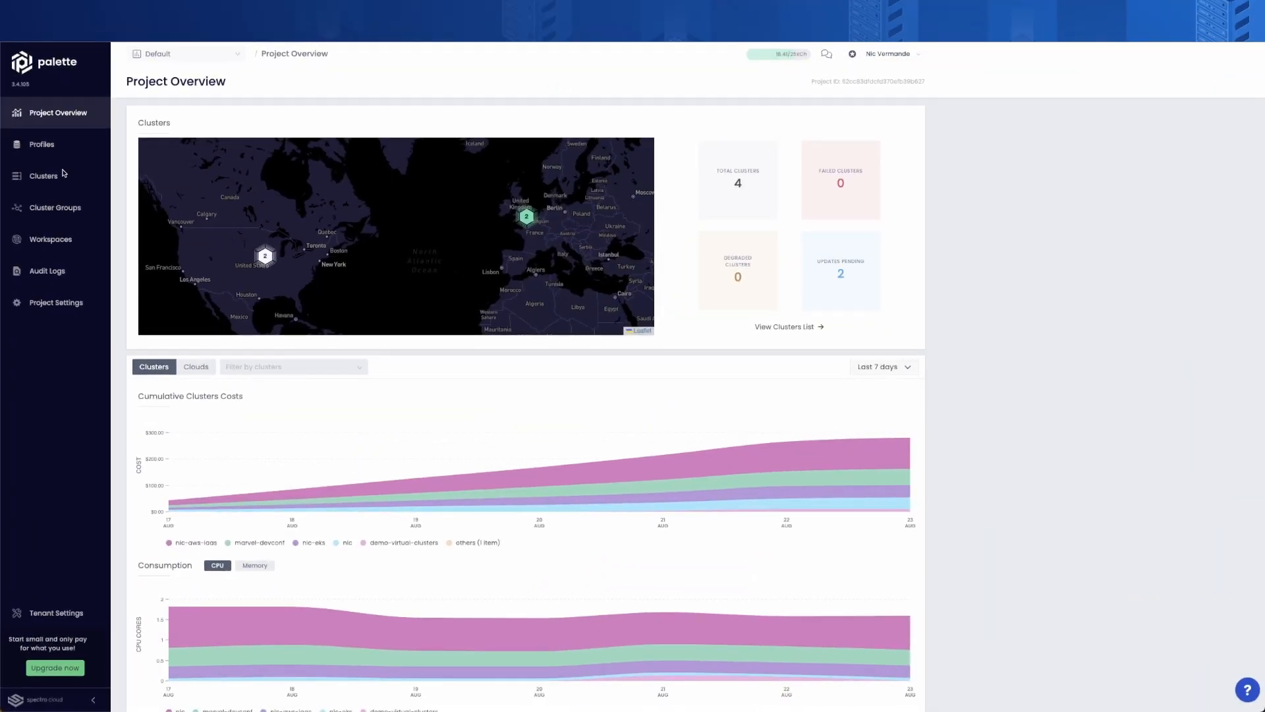
# From the Clusters list, launch a new Google Cloud cluster deployment wizard.
pyautogui.click(43, 176)
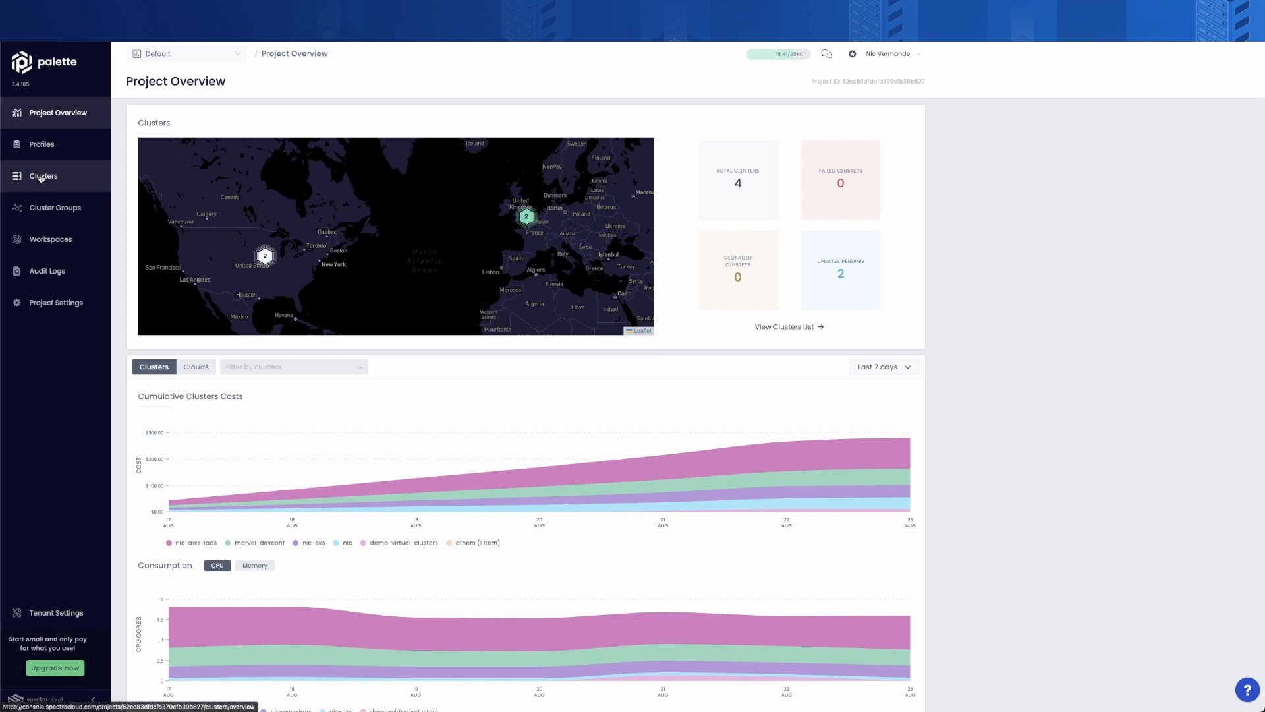
pyautogui.click(43, 176)
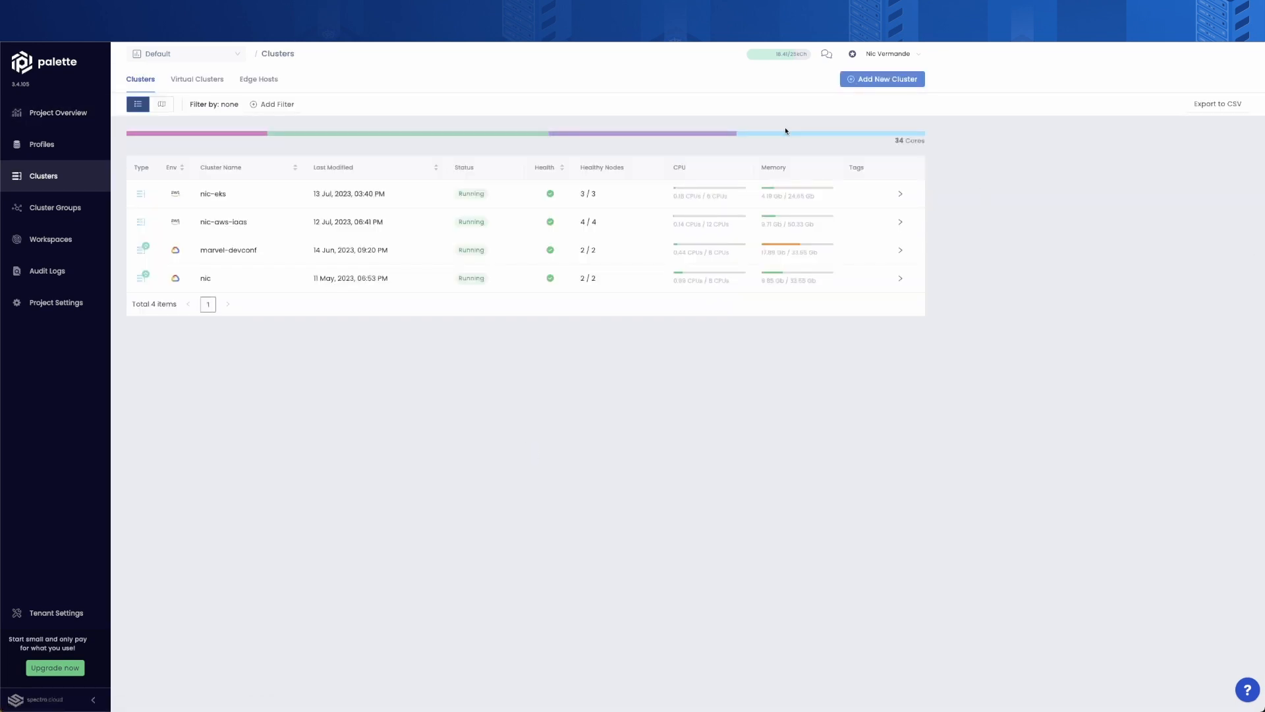
pyautogui.click(881, 79)
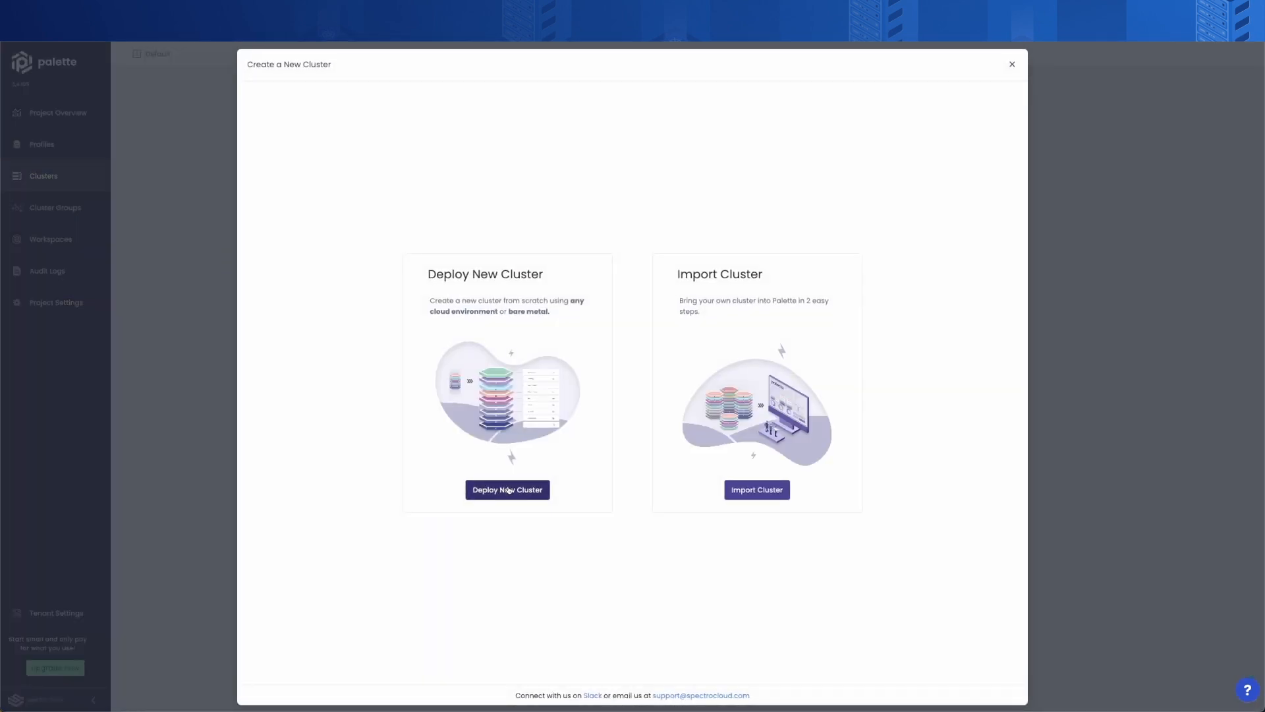
pyautogui.click(508, 490)
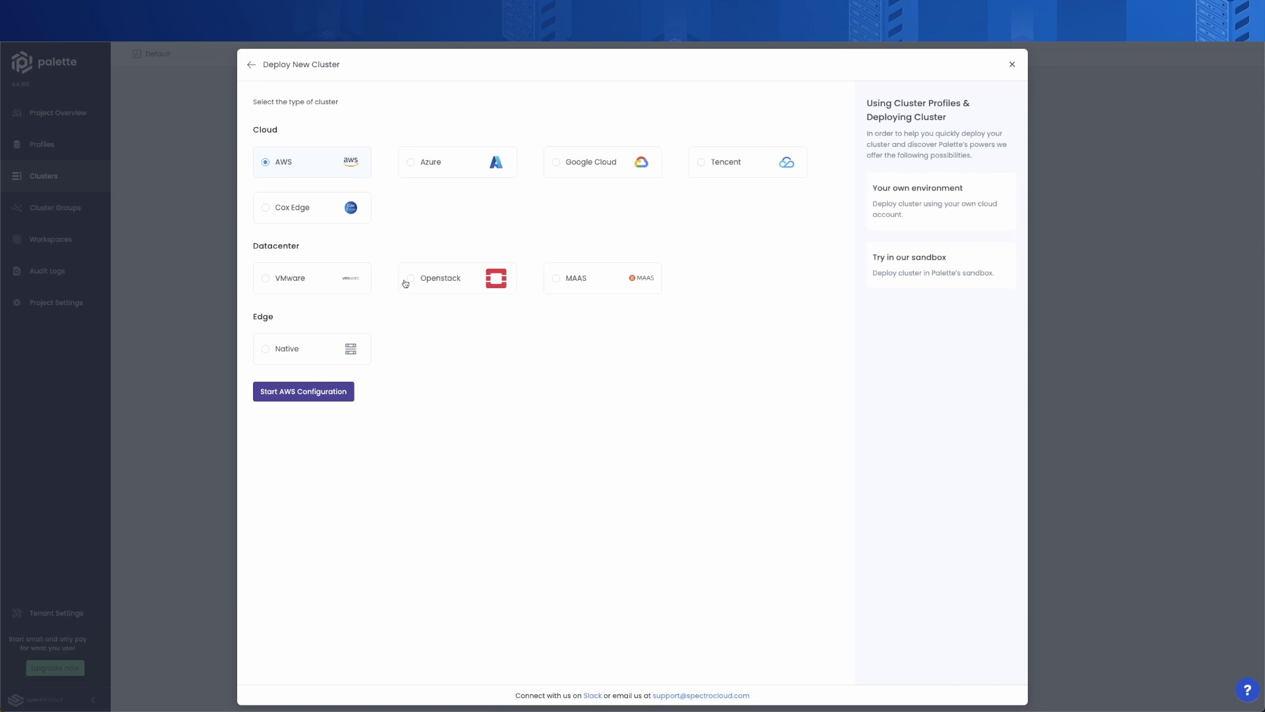
pyautogui.click(589, 162)
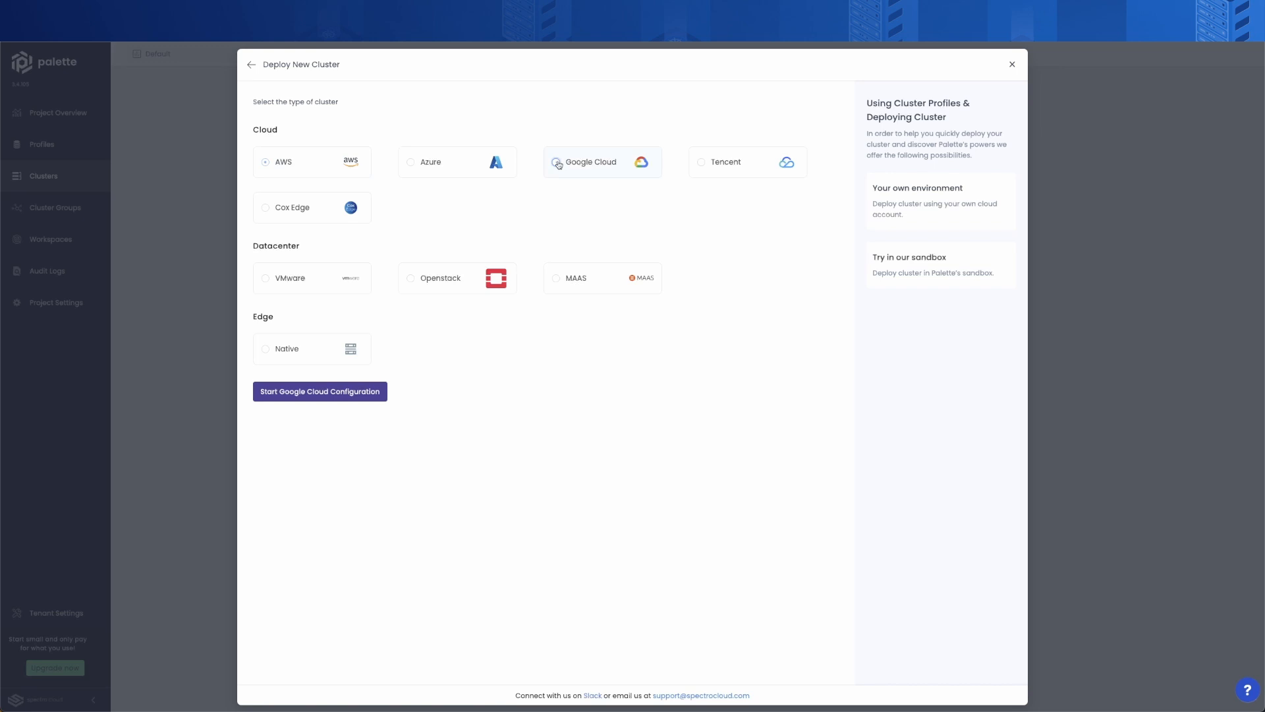
pyautogui.click(320, 391)
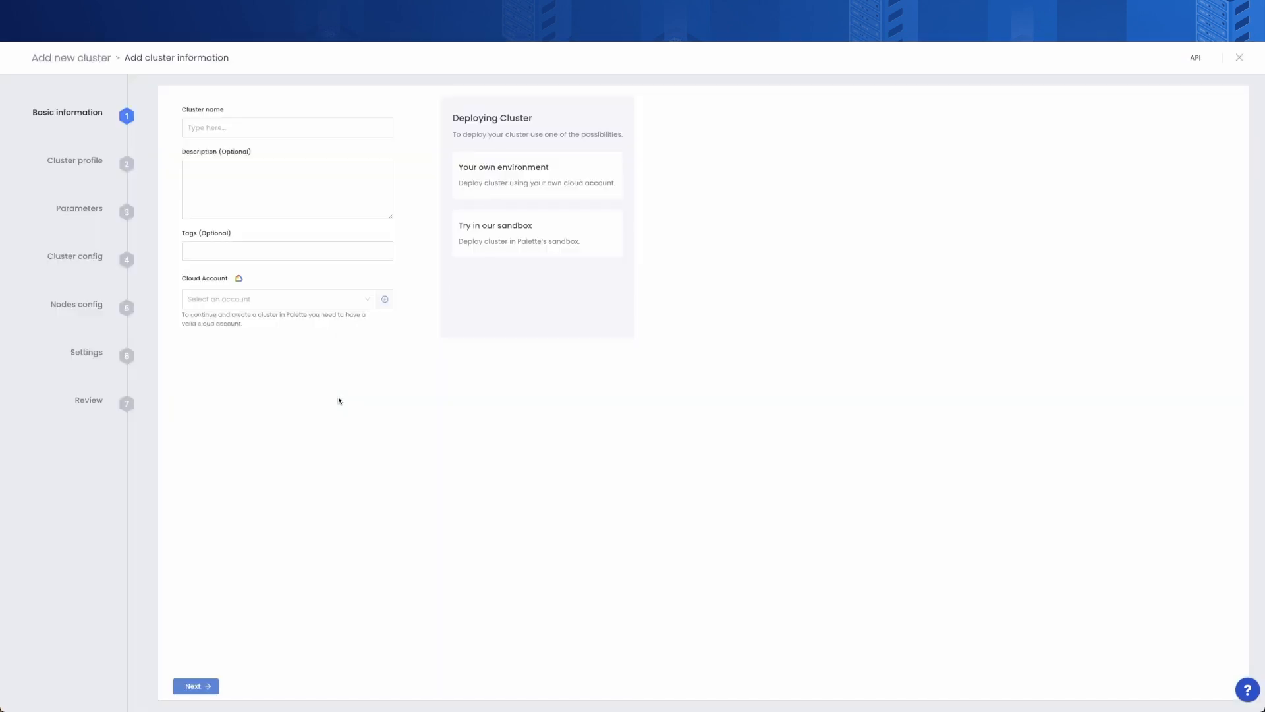
# Name the Google Cloud cluster demo-vcluster, keep its profile, and finish the configuration.
pyautogui.write('demo-vcluster')
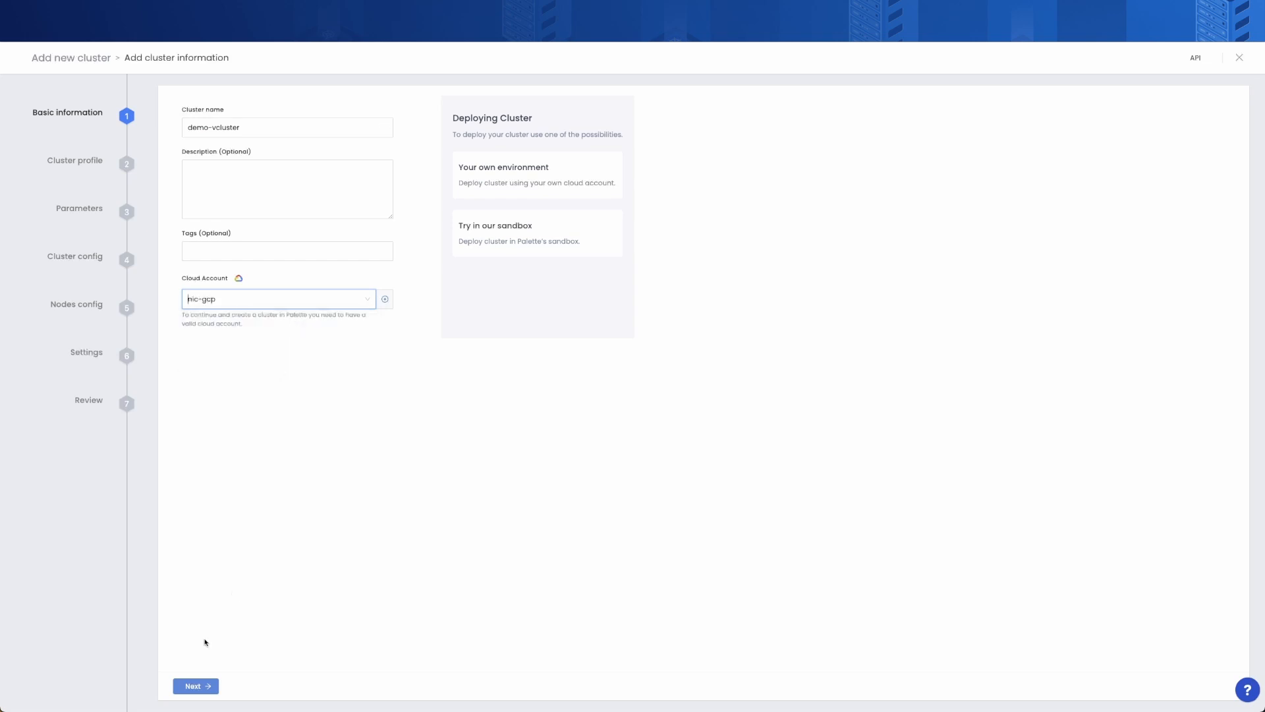
pyautogui.click(195, 686)
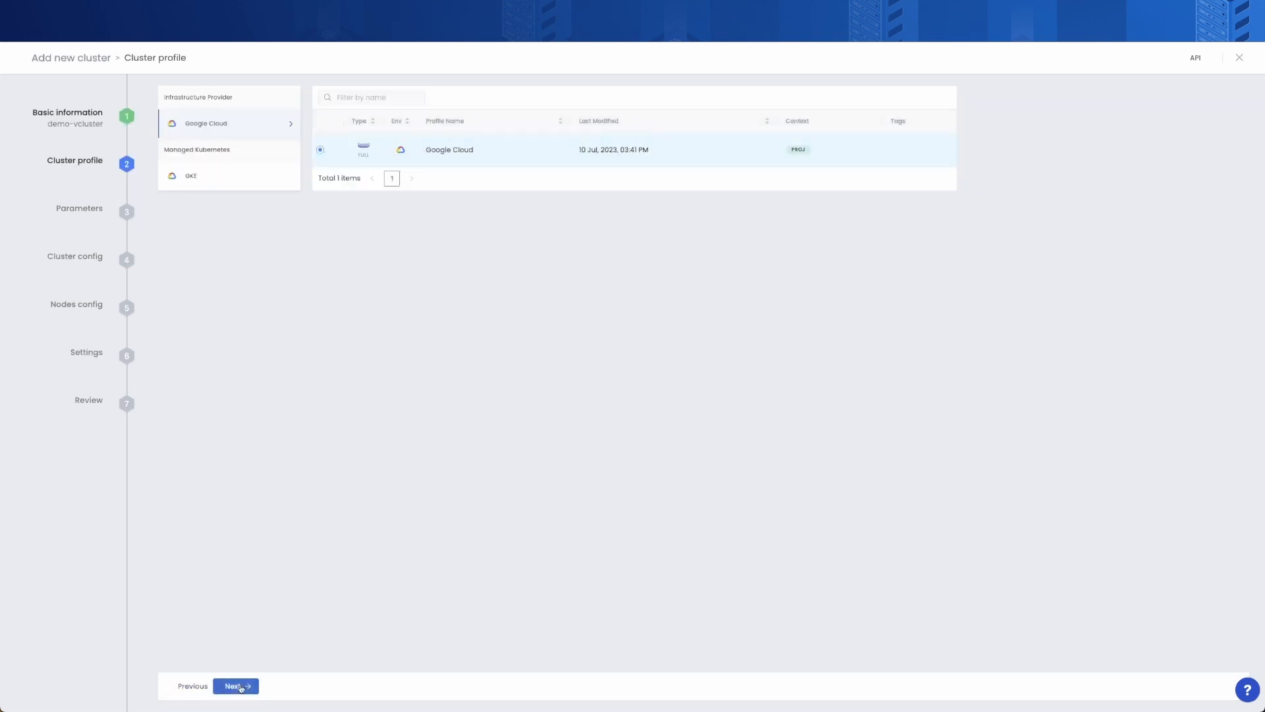
pyautogui.click(235, 685)
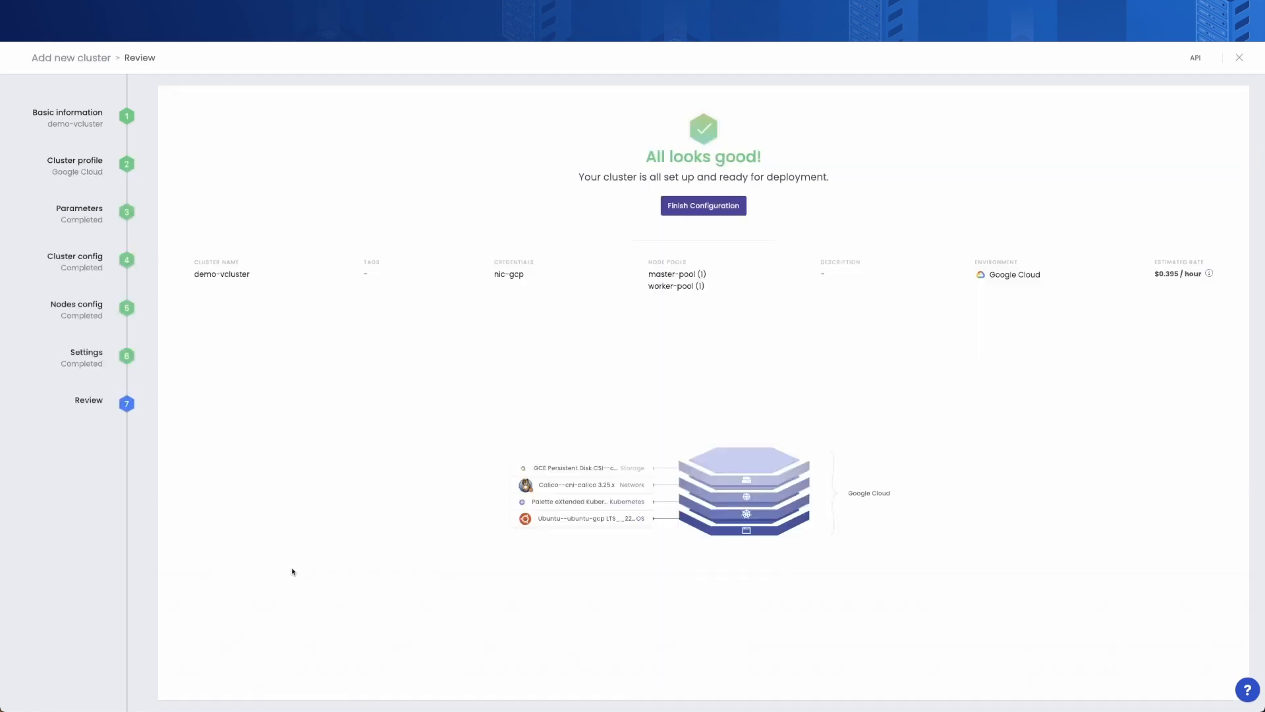
pyautogui.click(702, 205)
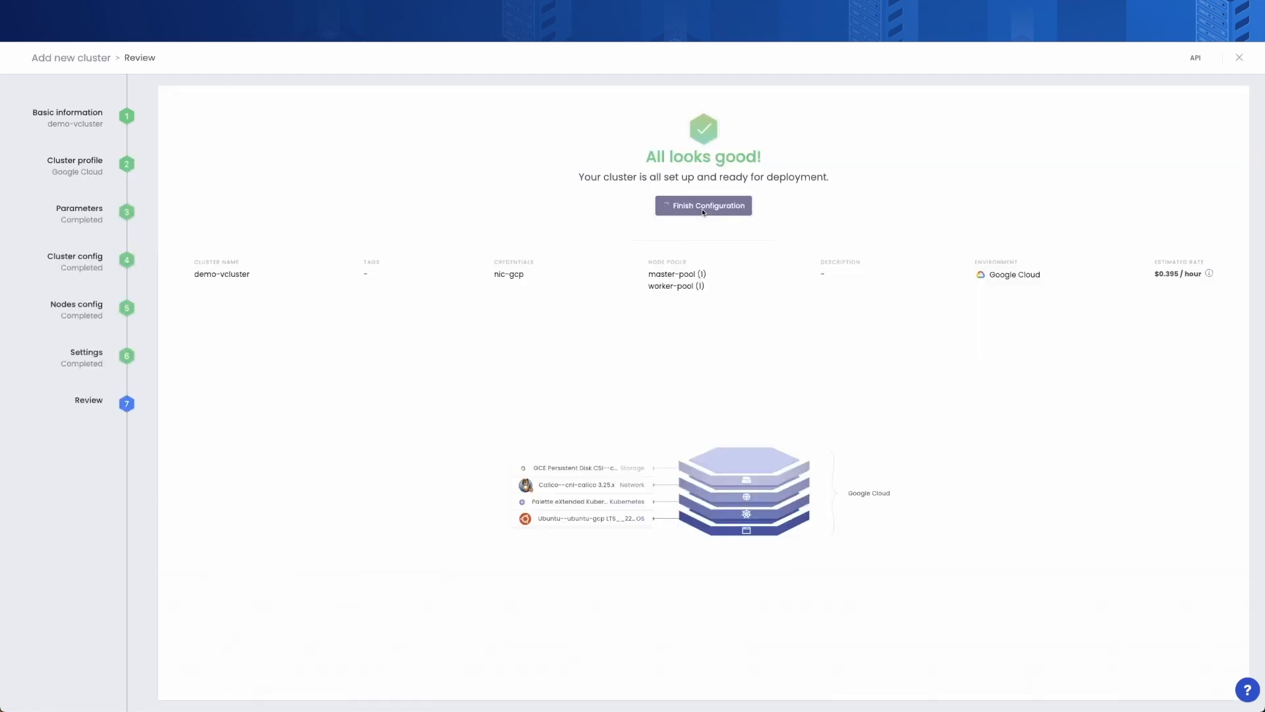
pyautogui.click(702, 205)
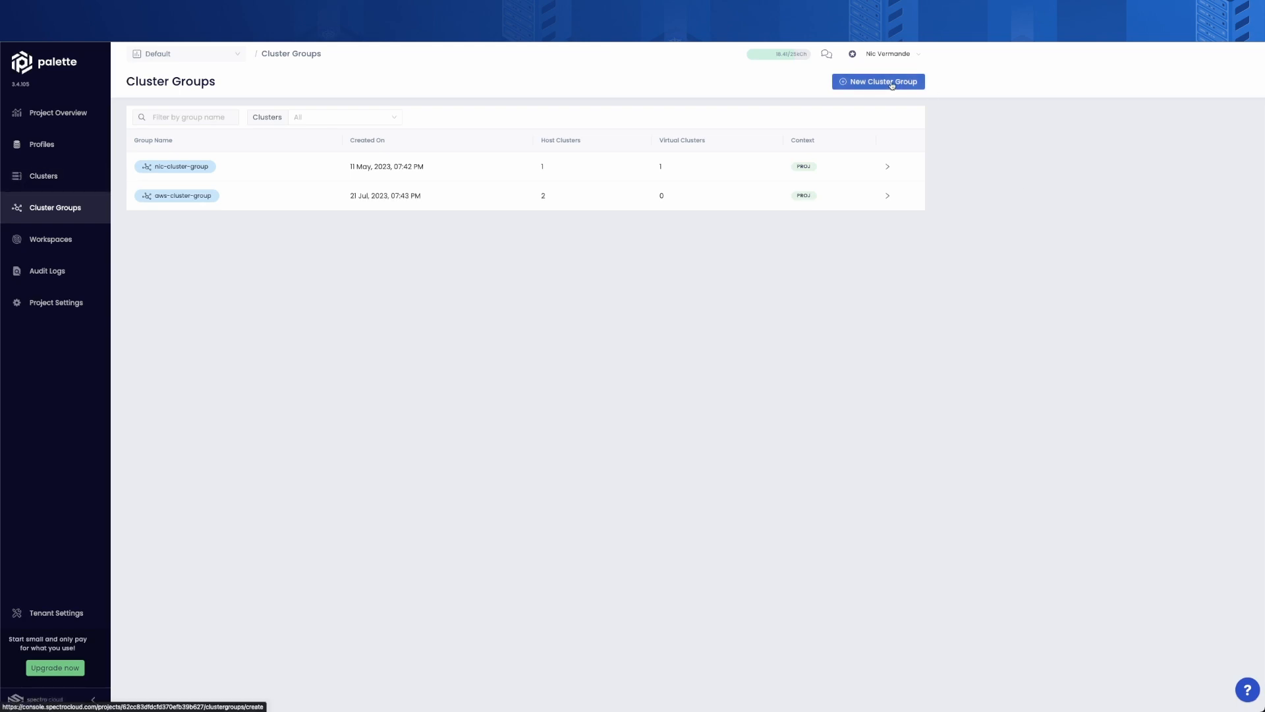
# Create cluster group myvcluster with demo-vcluster as its only host cluster, removing nic.
pyautogui.click(878, 82)
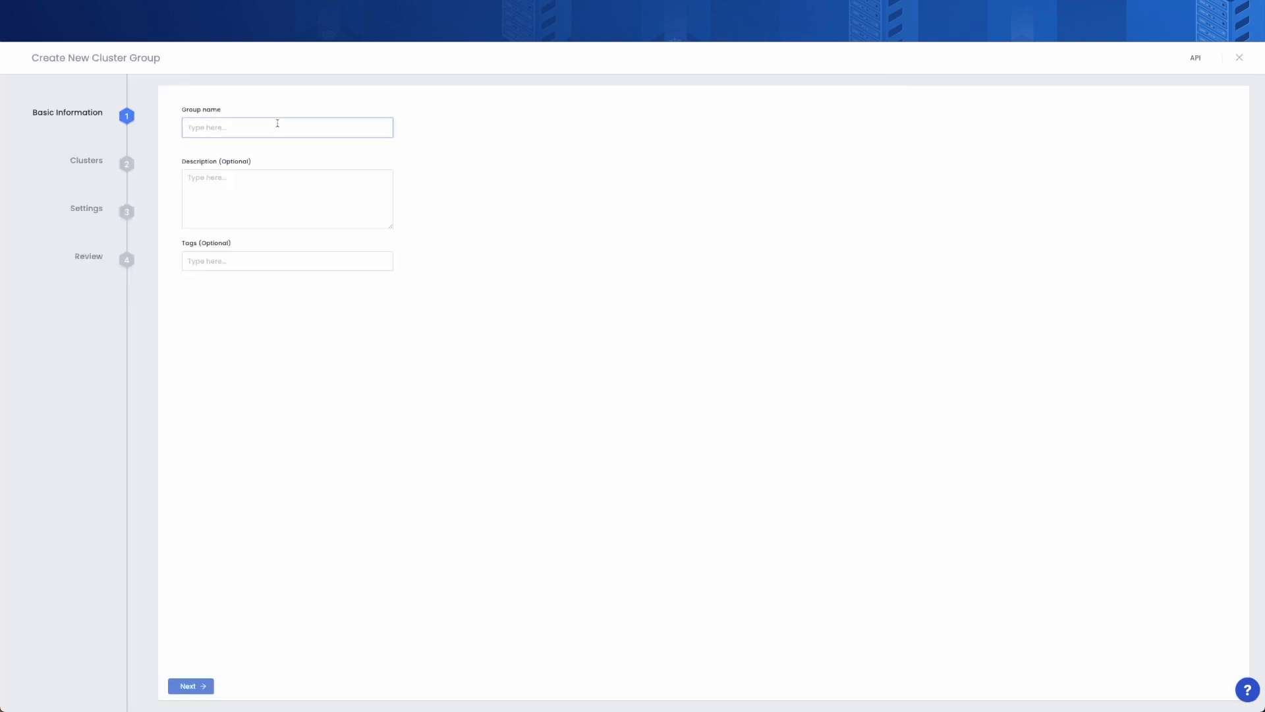
pyautogui.write('myvcluster')
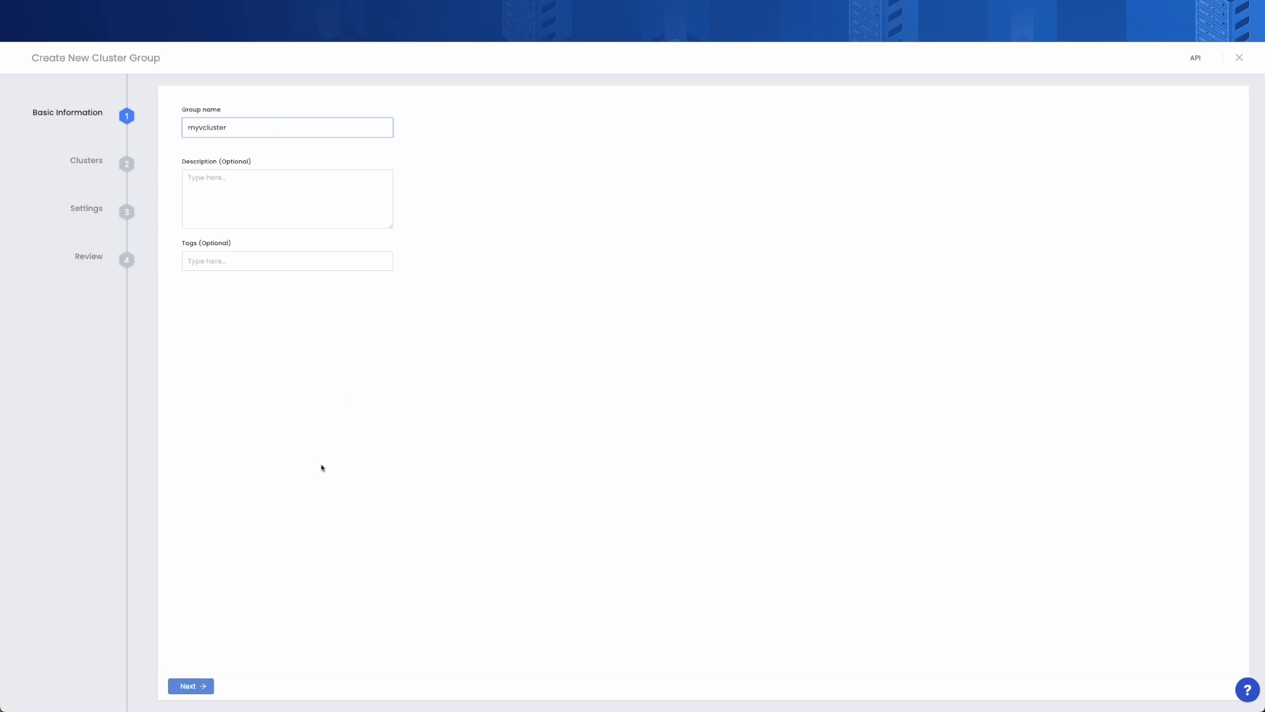
pyautogui.click(190, 685)
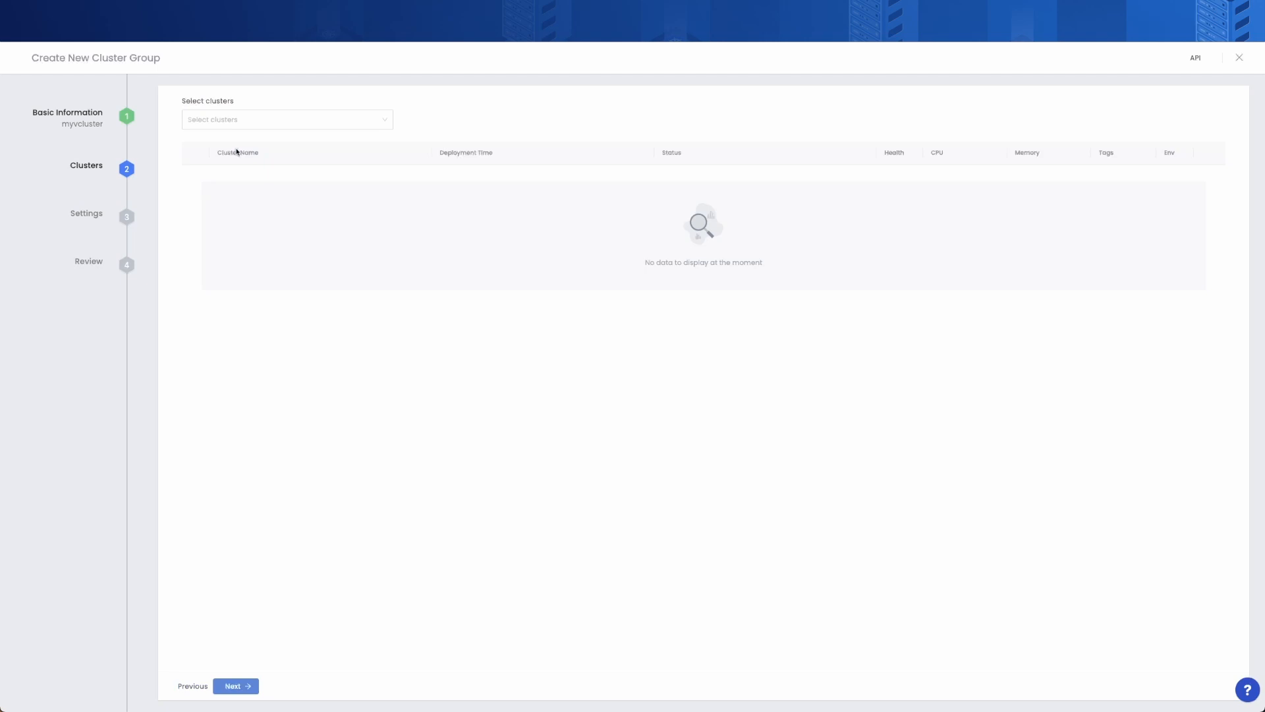
pyautogui.click(215, 141)
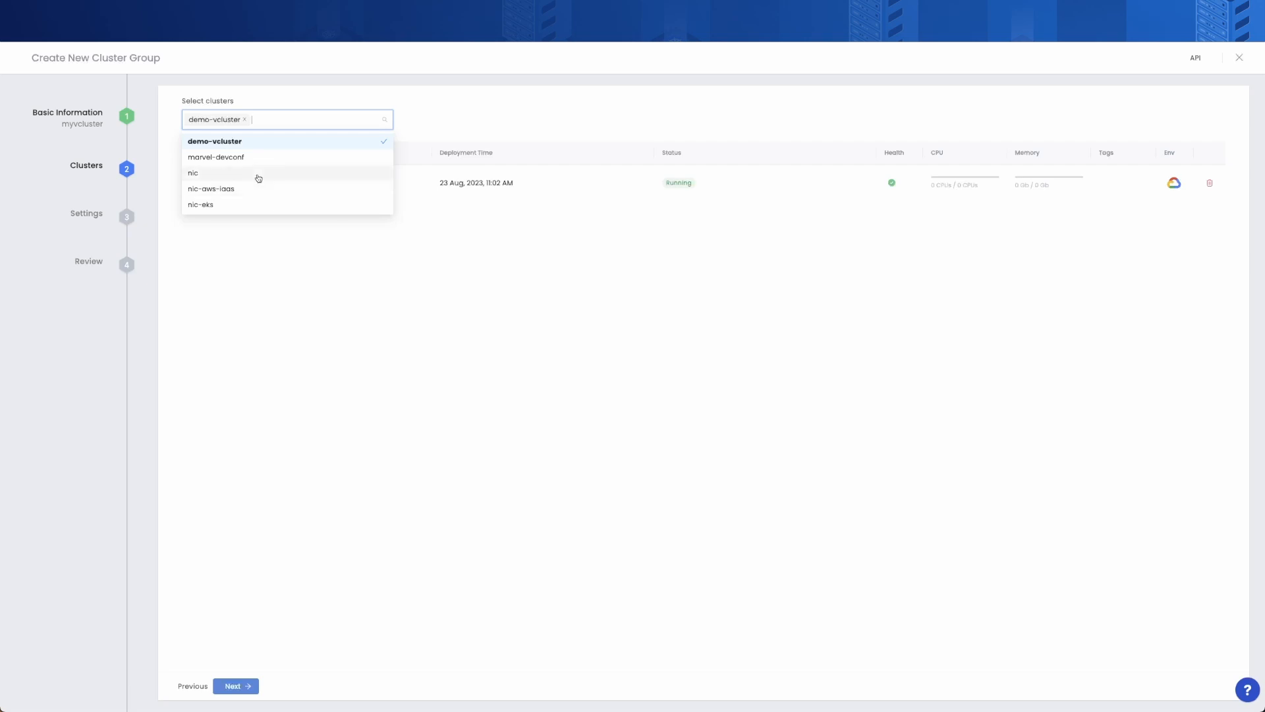
pyautogui.click(192, 173)
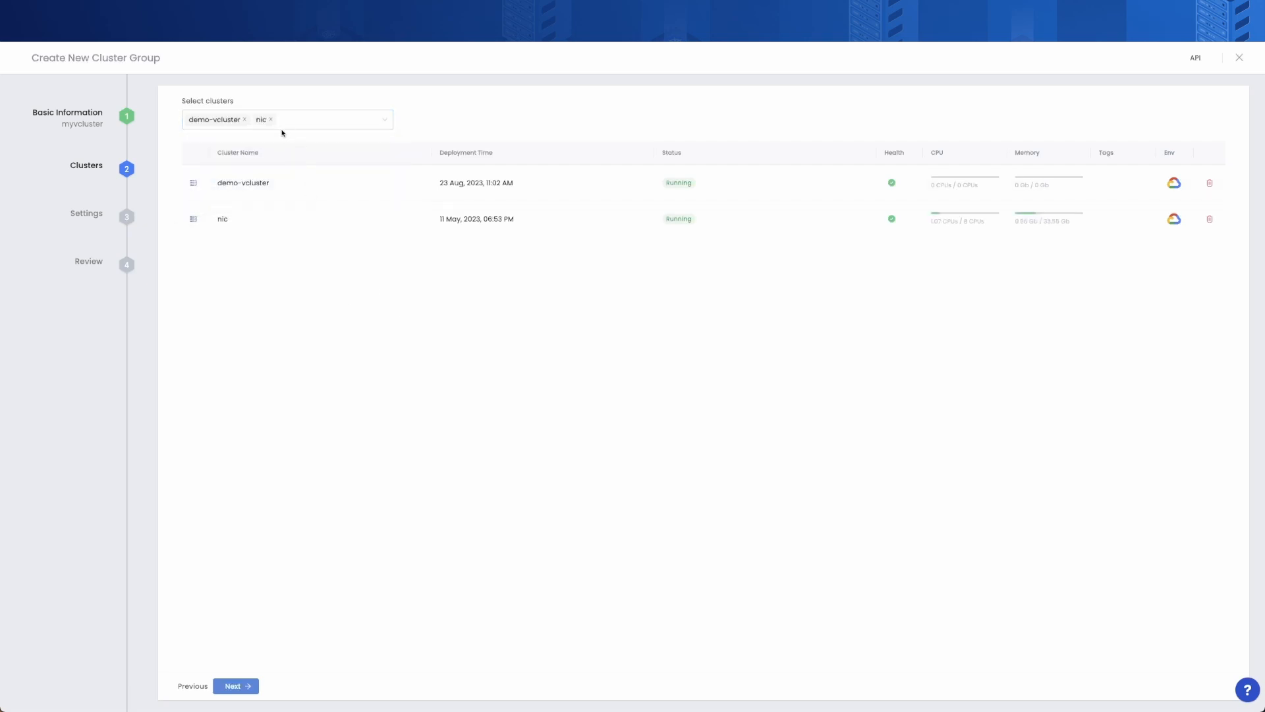
pyautogui.click(271, 119)
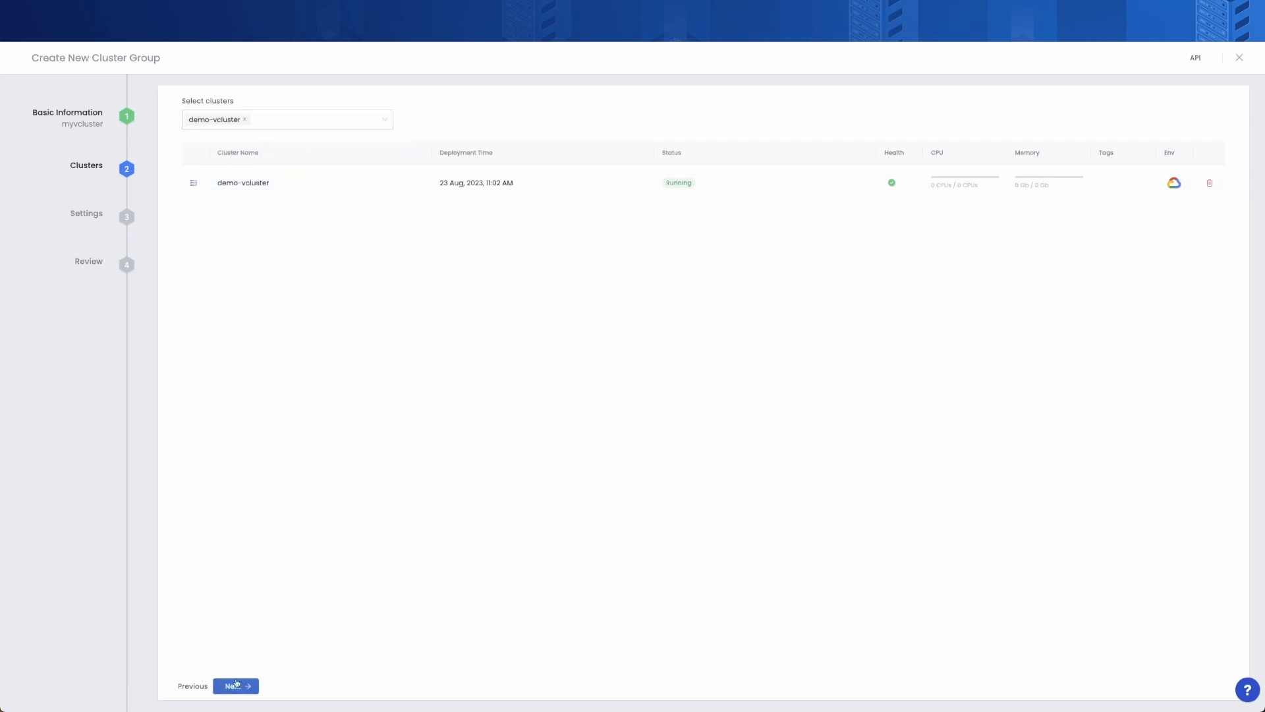
pyautogui.click(236, 686)
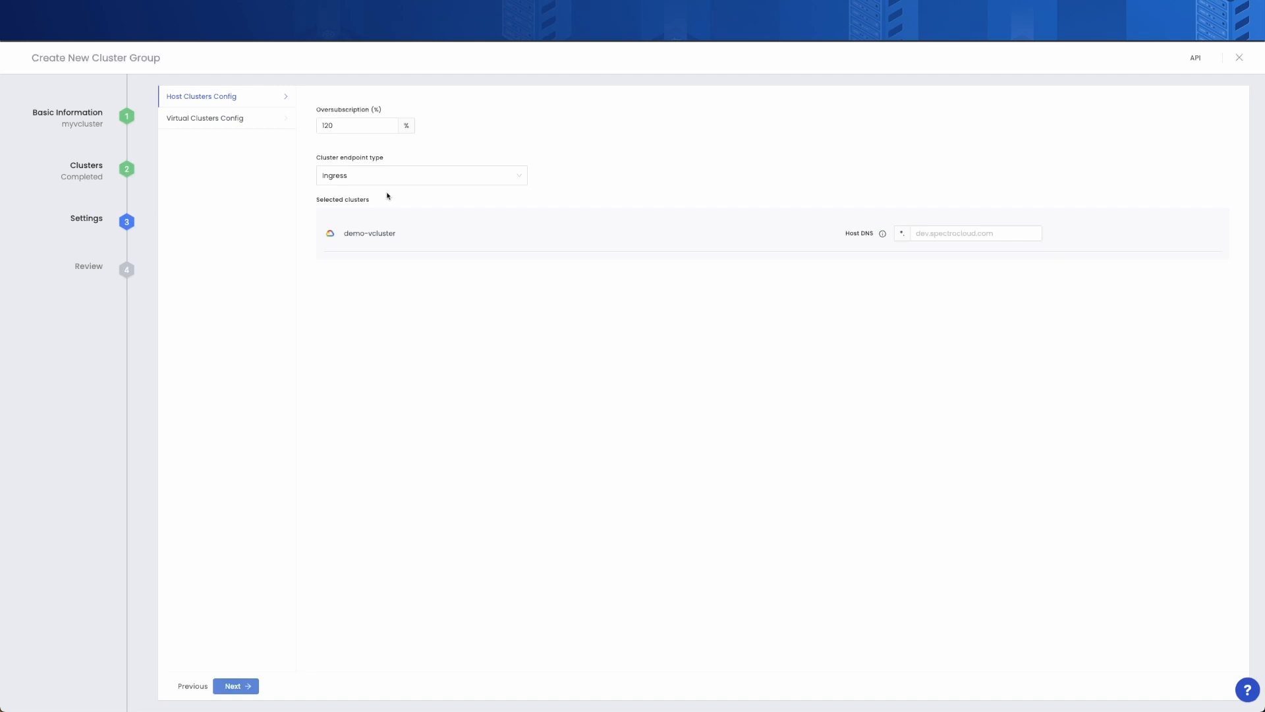
# Change the cluster endpoint type from Ingress to Load Balancer, keeping 120% oversubscription.
pyautogui.click(419, 175)
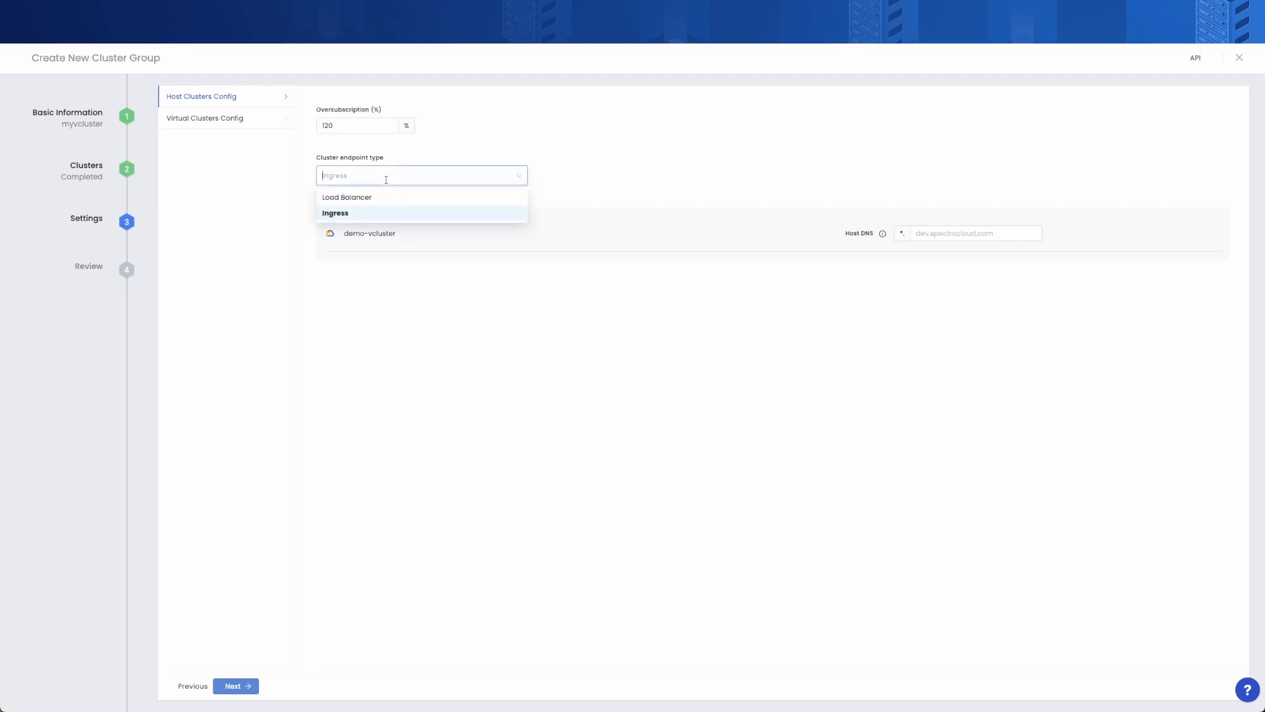
pyautogui.moveTo(350, 198)
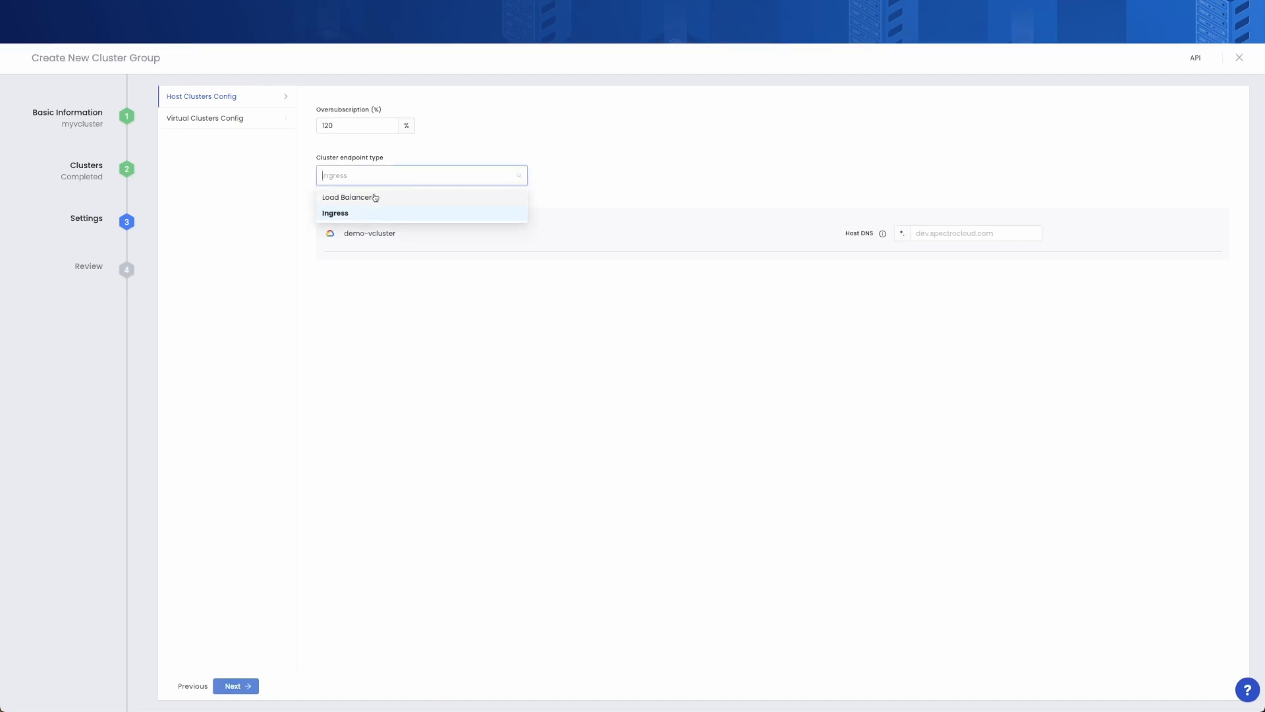
pyautogui.click(350, 197)
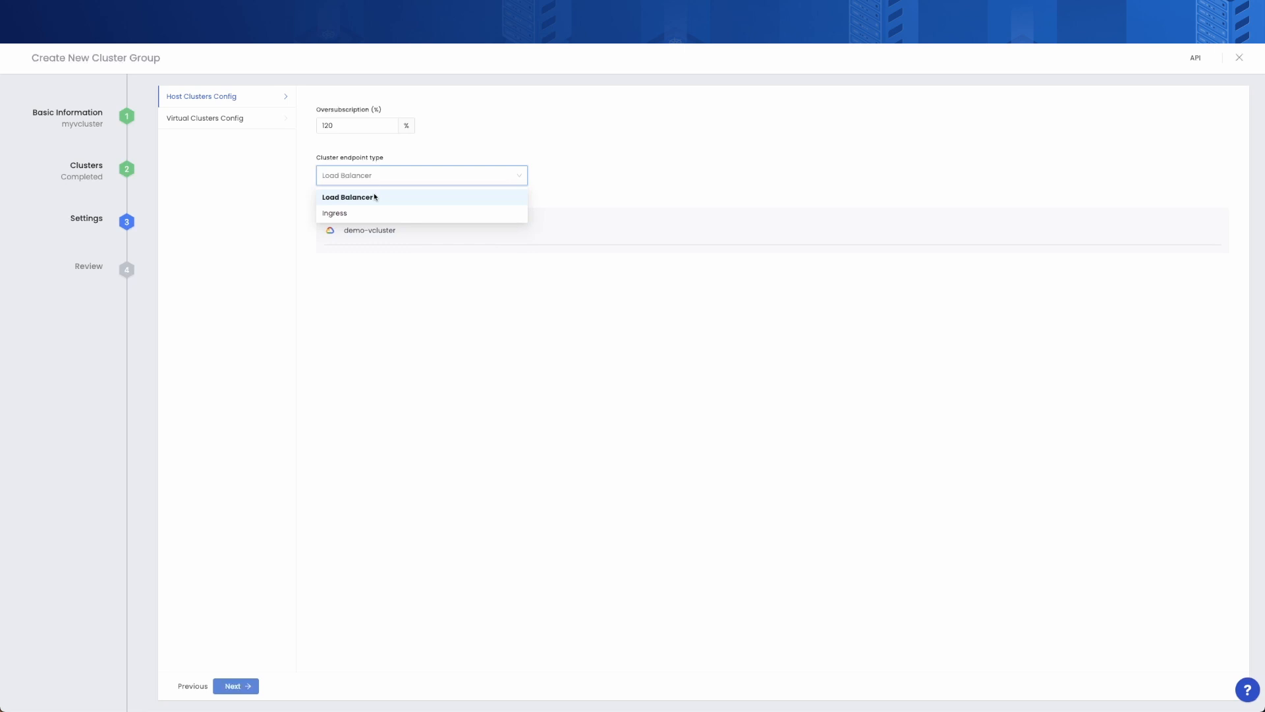
pyautogui.click(349, 197)
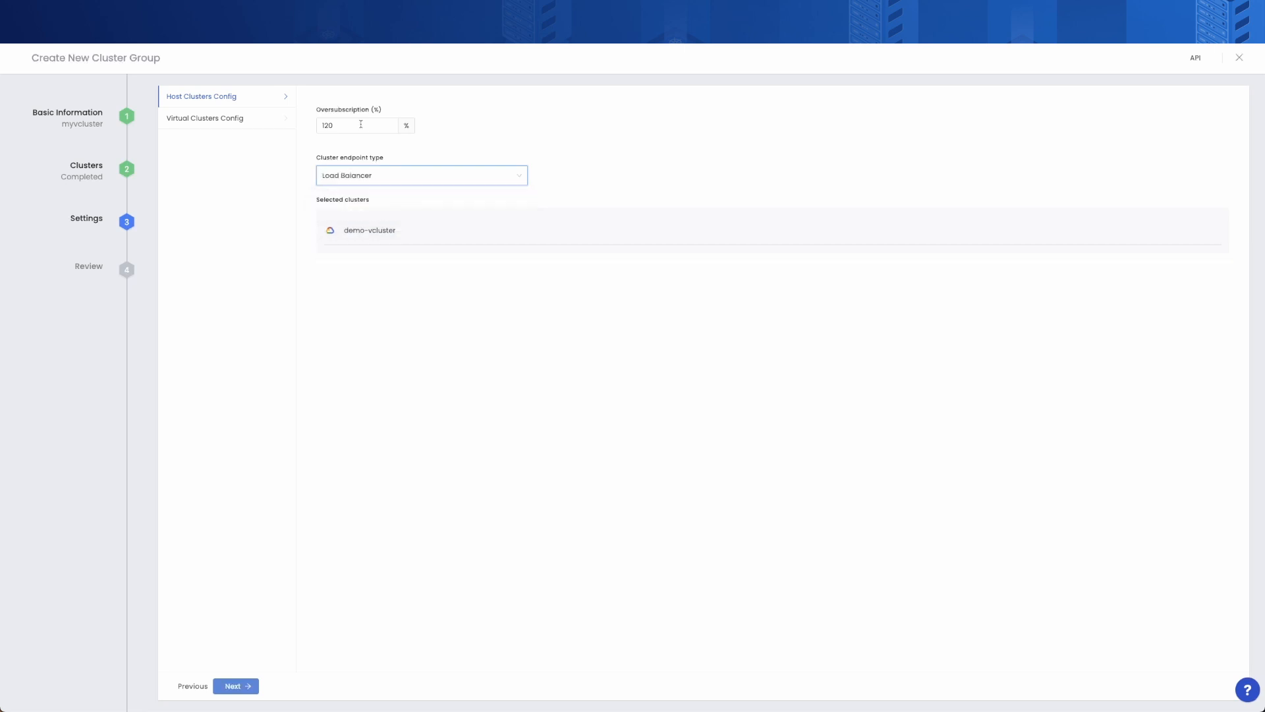
pyautogui.click(357, 126)
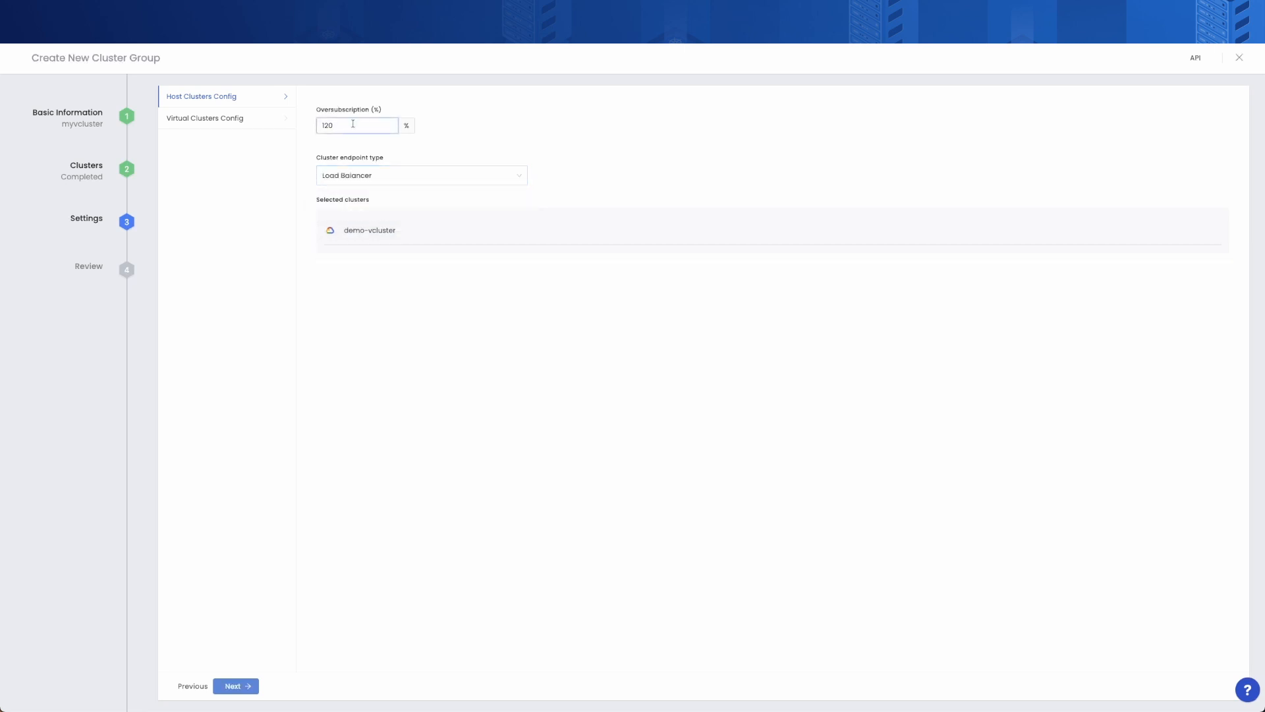
# Set virtual cluster limits to 3 CPU, 3 GiB memory and 2 GiB storage.
pyautogui.click(205, 118)
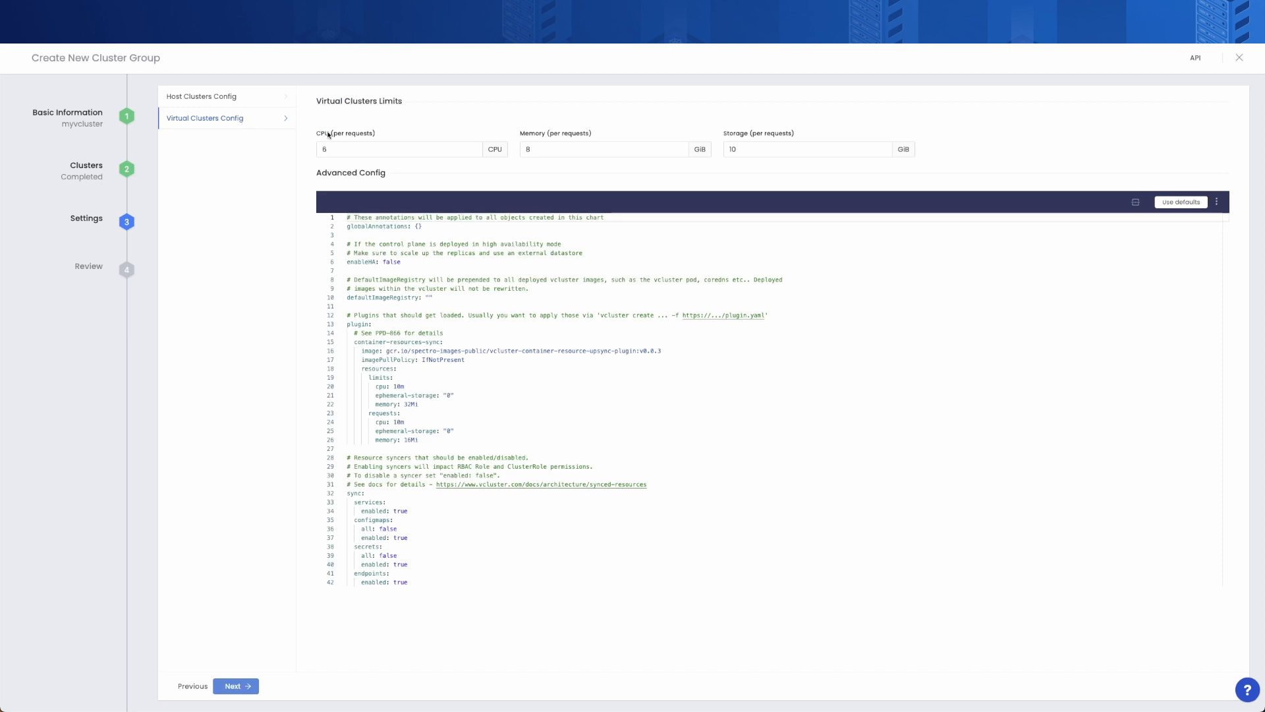
pyautogui.click(399, 149)
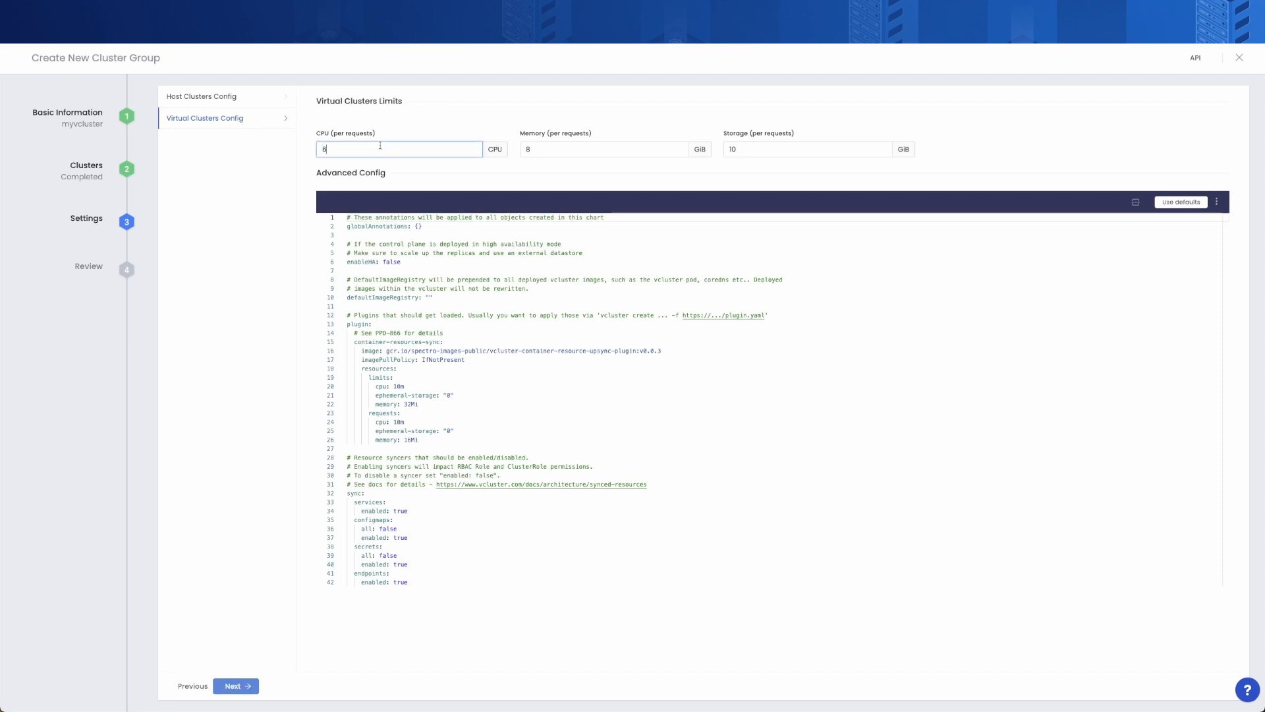
pyautogui.click(604, 149)
pyautogui.write('3')
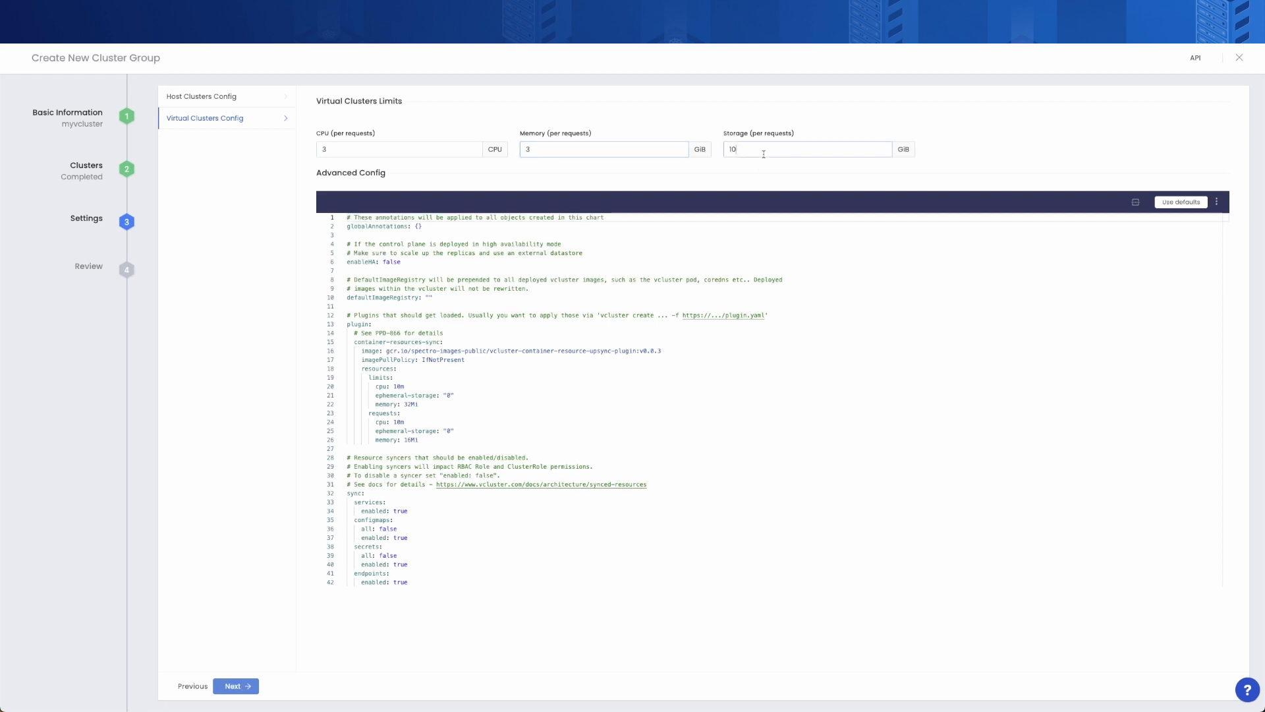
pyautogui.click(806, 149)
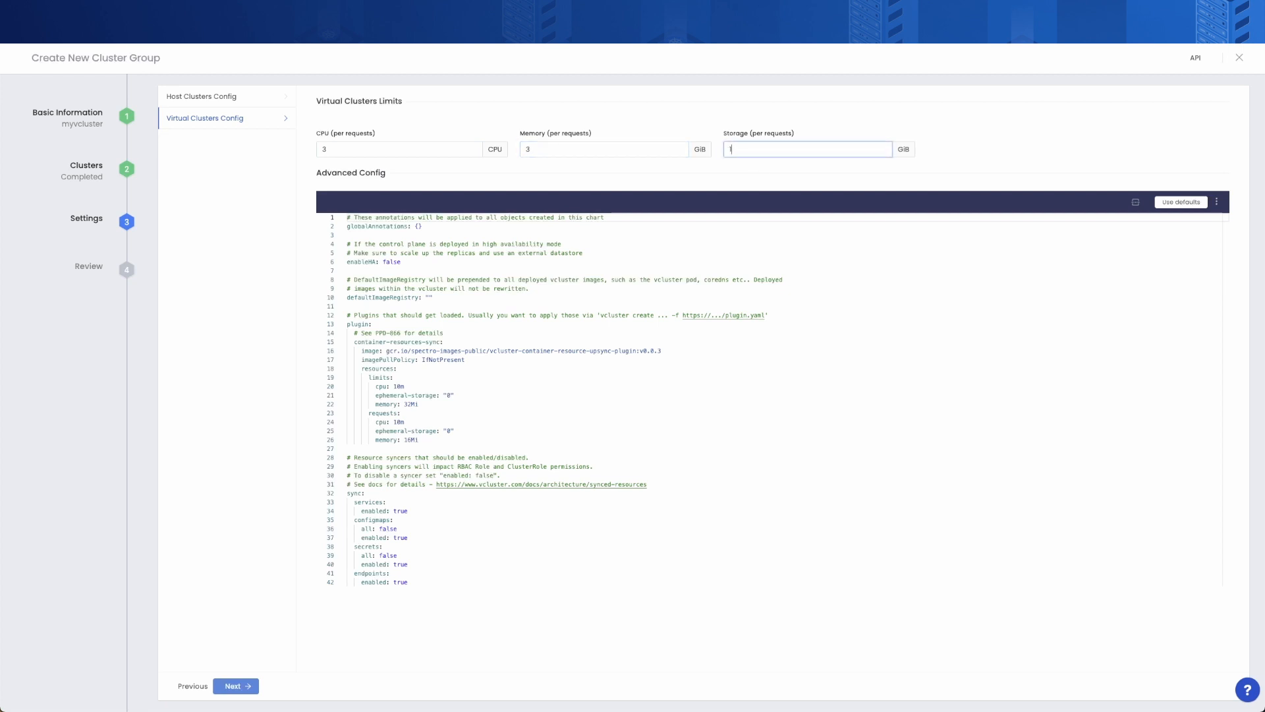
pyautogui.write('2')
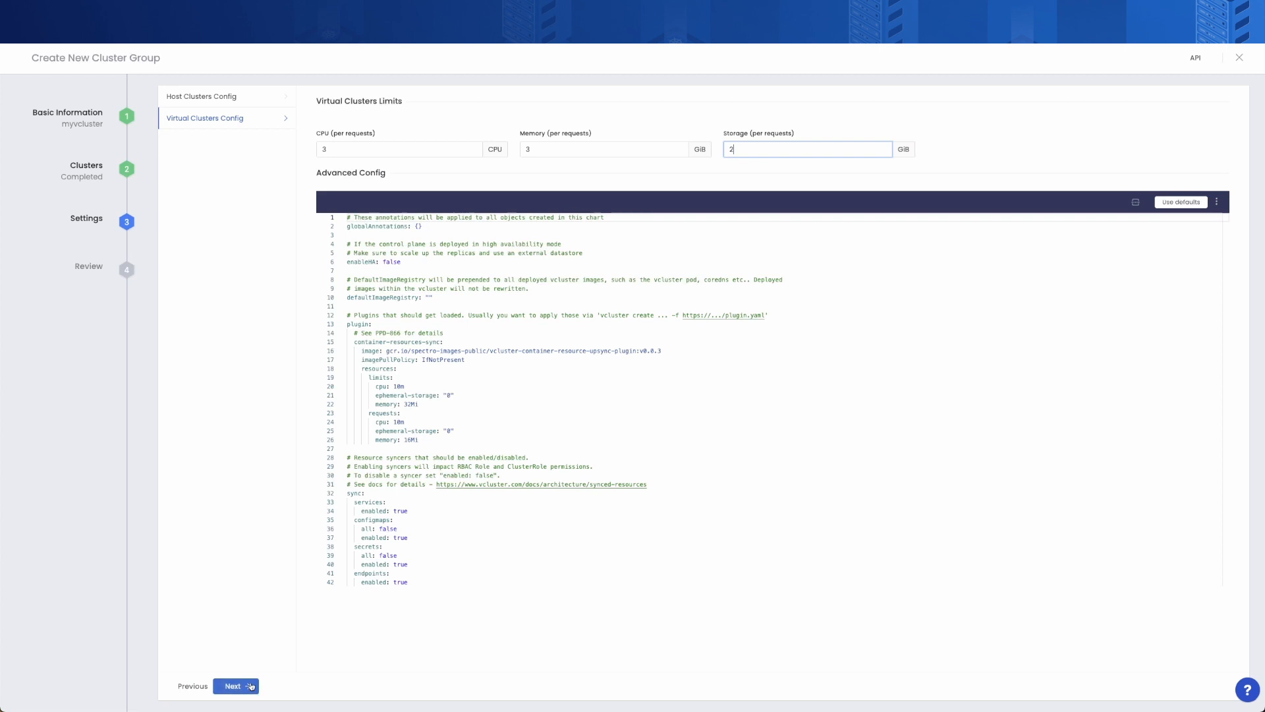
pyautogui.click(236, 686)
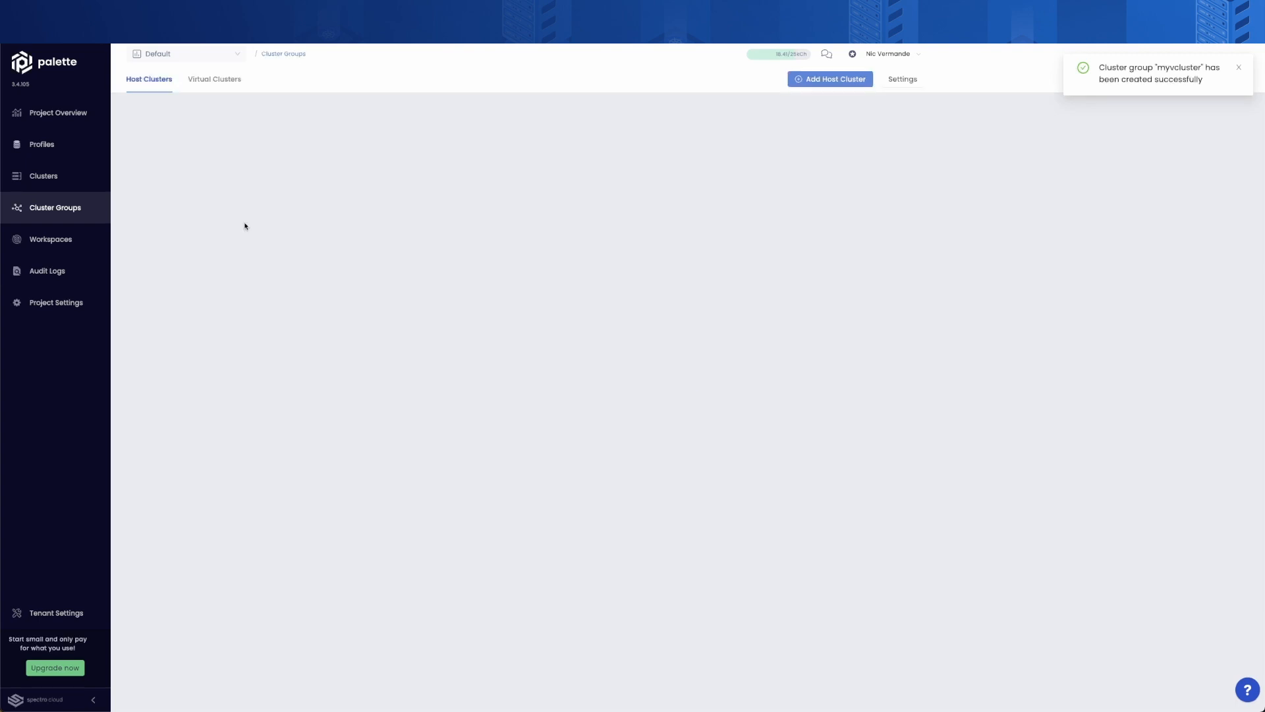
# View the empty myvcluster group, then switch Palette into App Mode from the user menu.
pyautogui.click(214, 79)
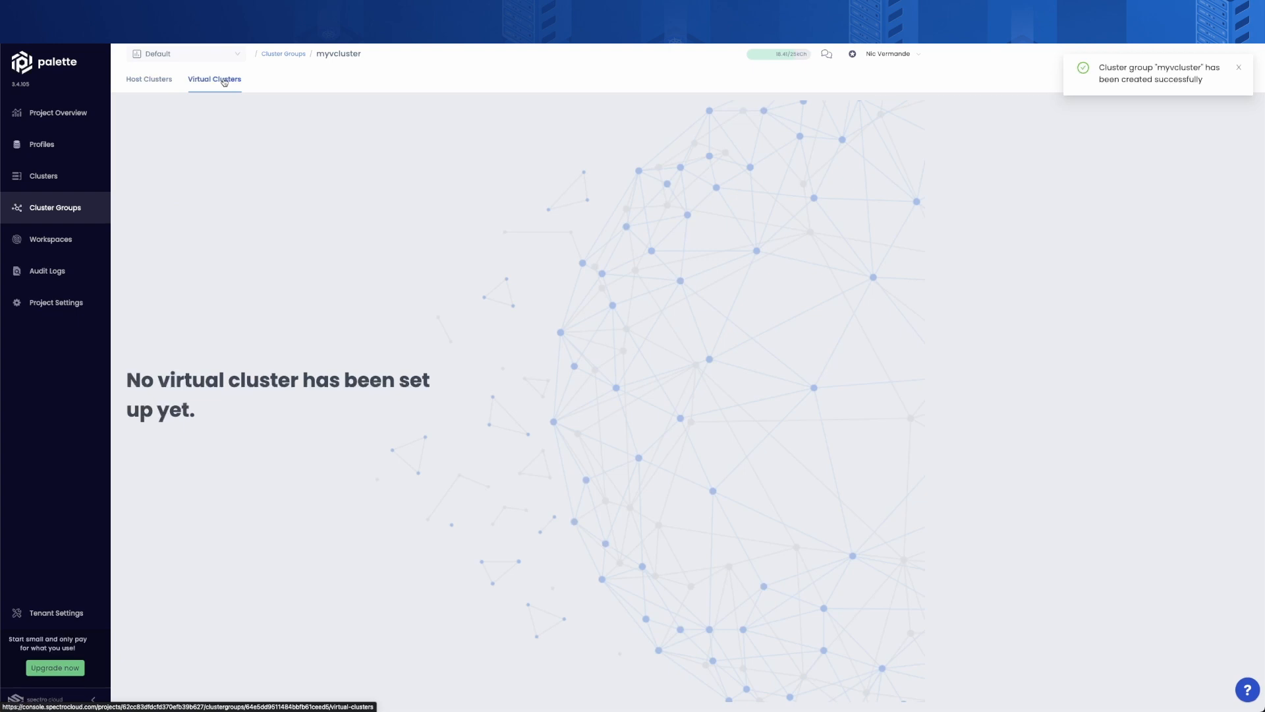
pyautogui.click(890, 54)
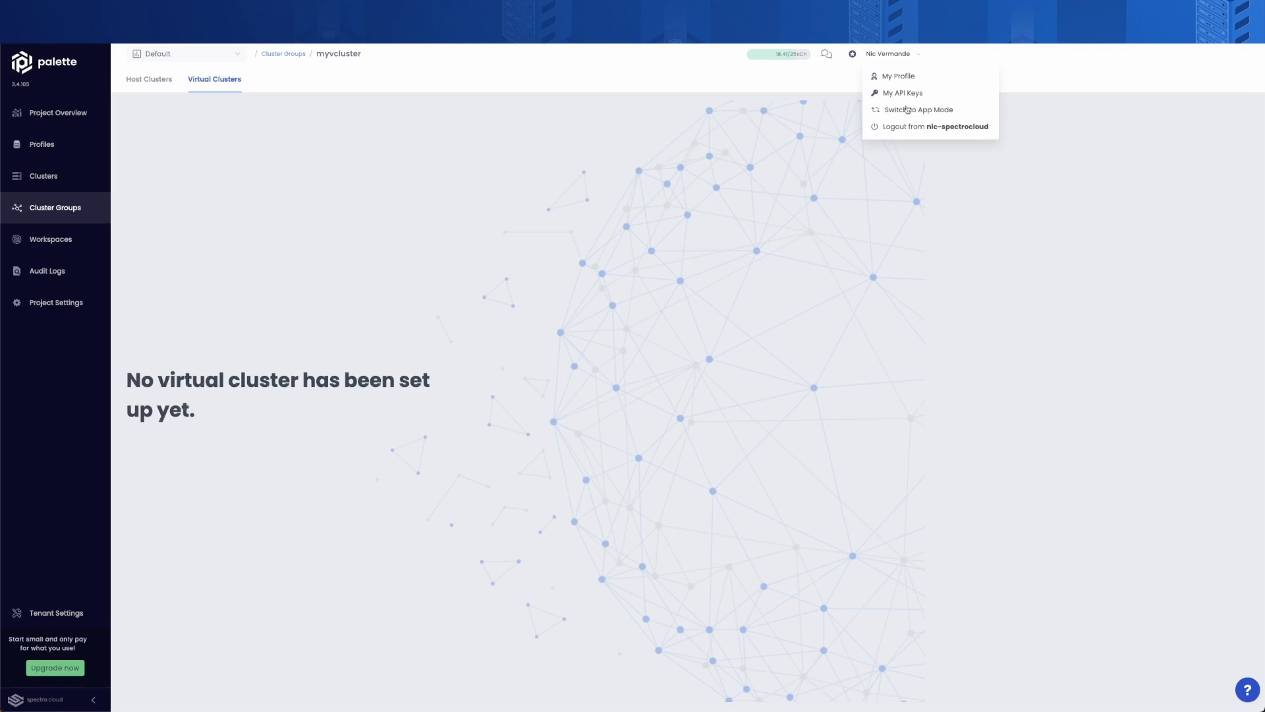
pyautogui.click(918, 109)
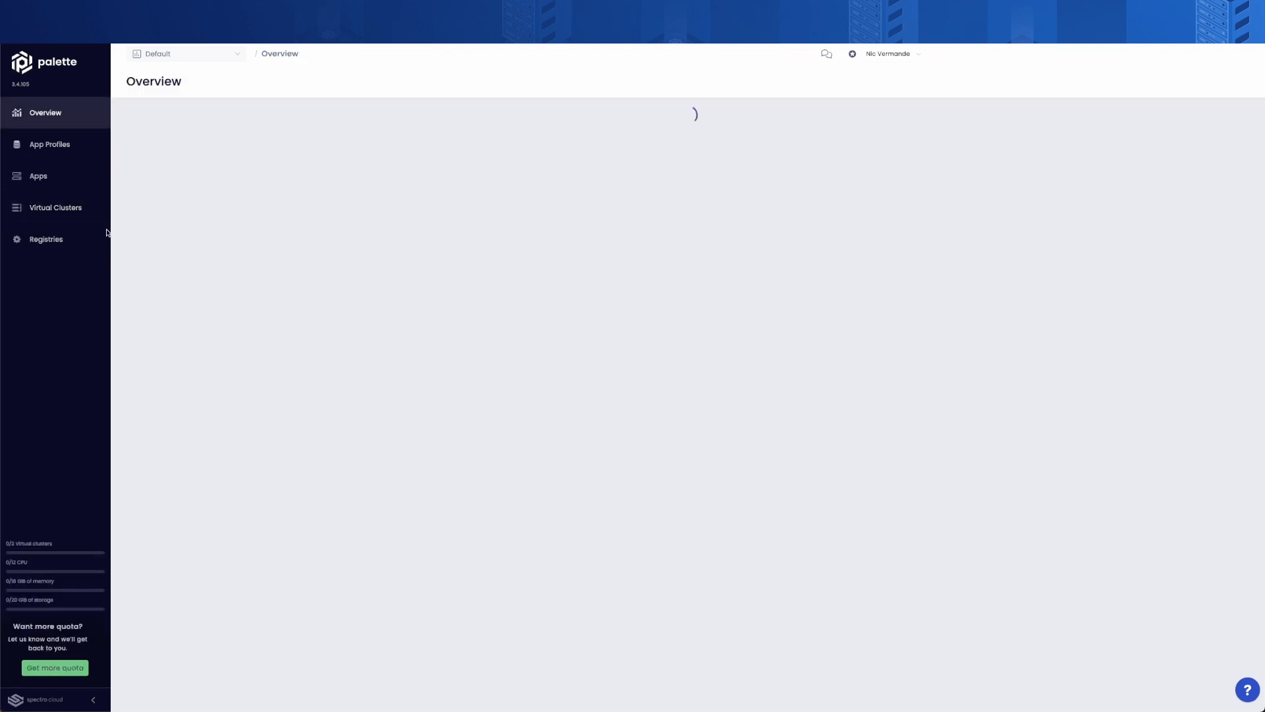
# Create virtual cluster virtual-cluster-gudja in the myvcluster group and deploy it.
pyautogui.click(54, 207)
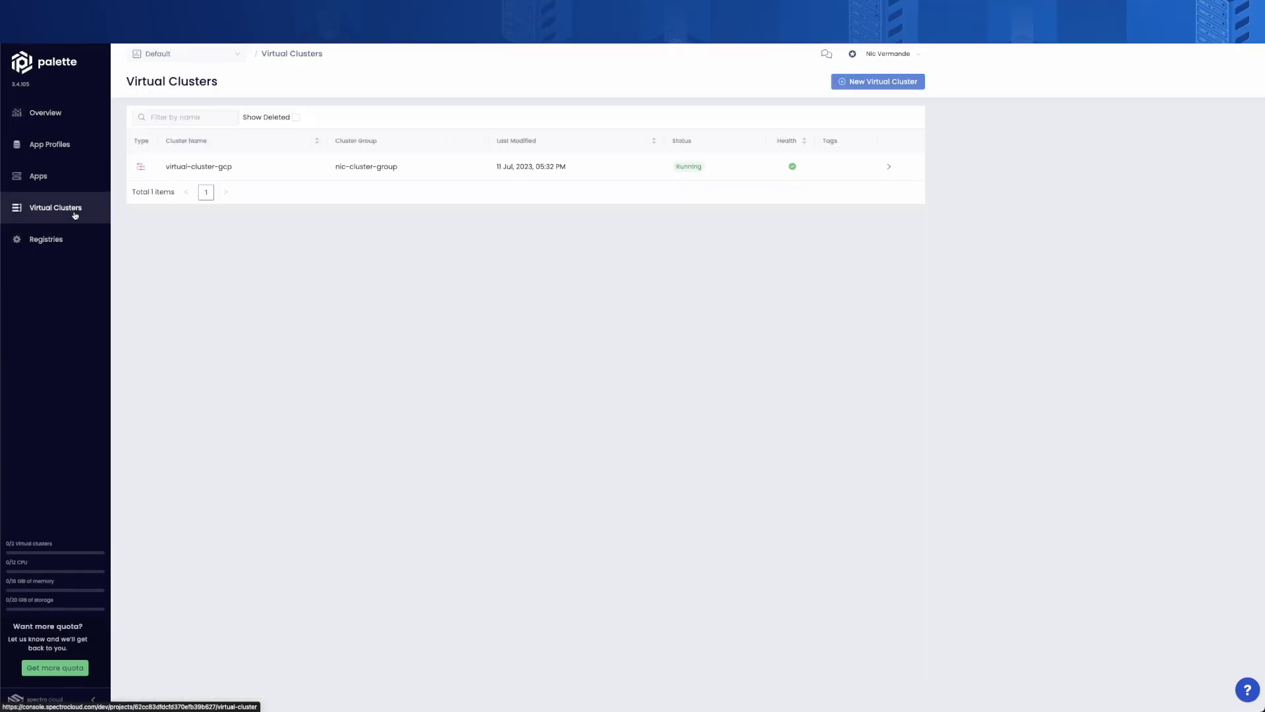
pyautogui.click(877, 81)
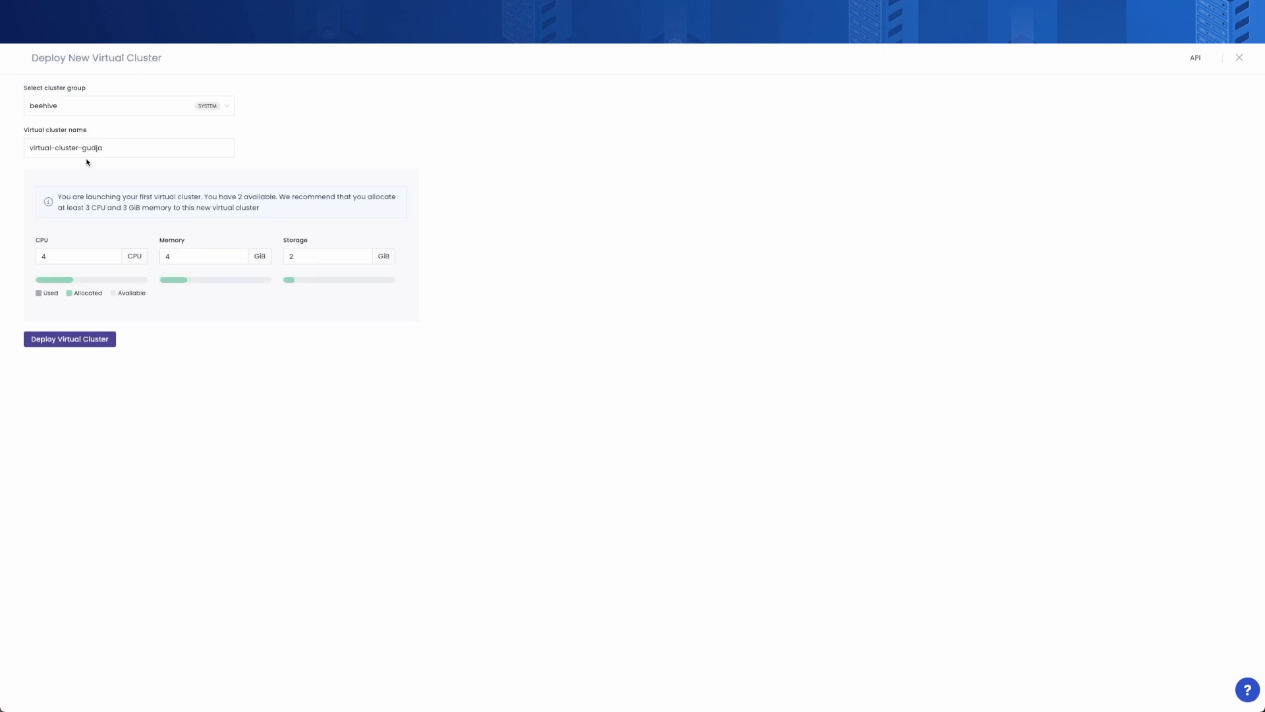
pyautogui.click(121, 105)
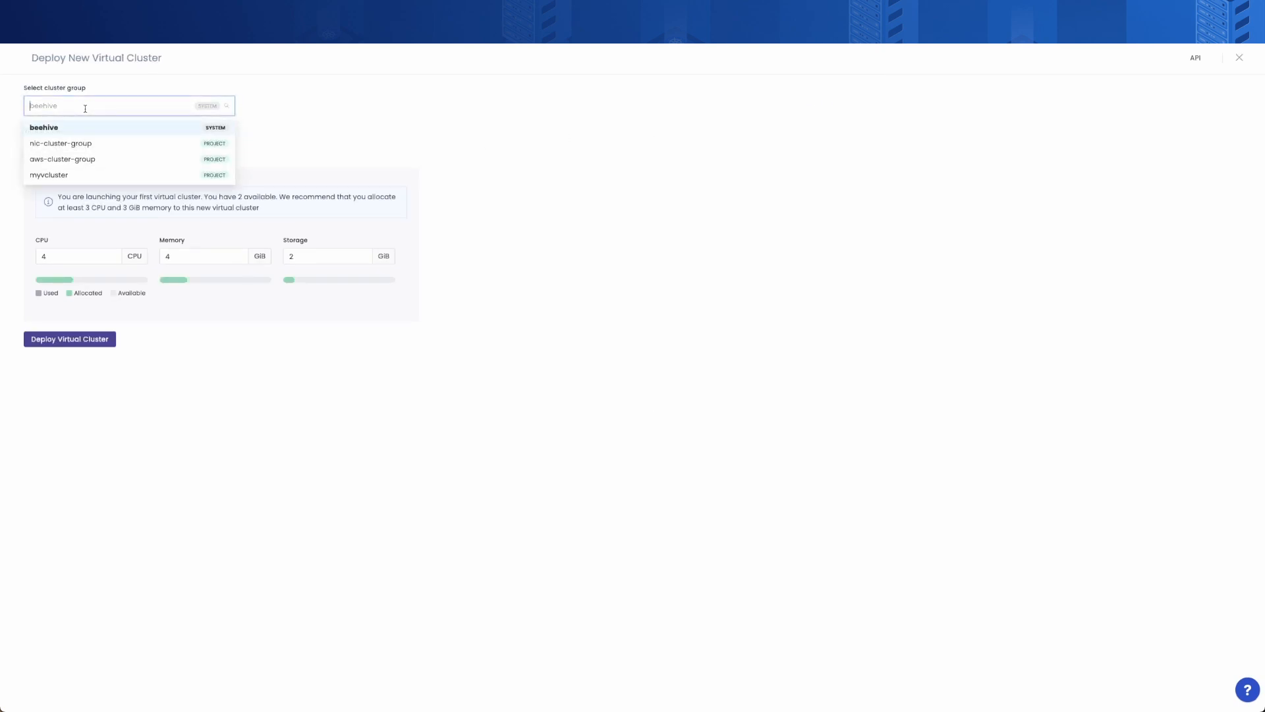
pyautogui.click(48, 174)
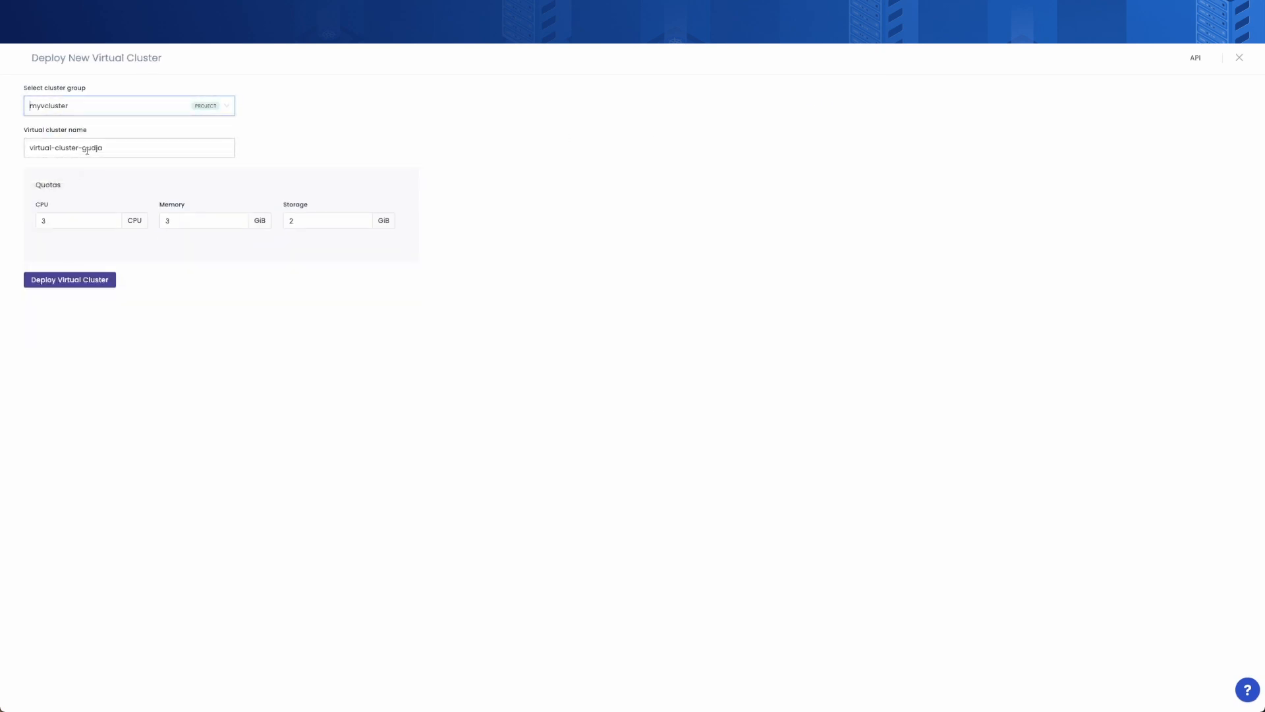
pyautogui.click(78, 221)
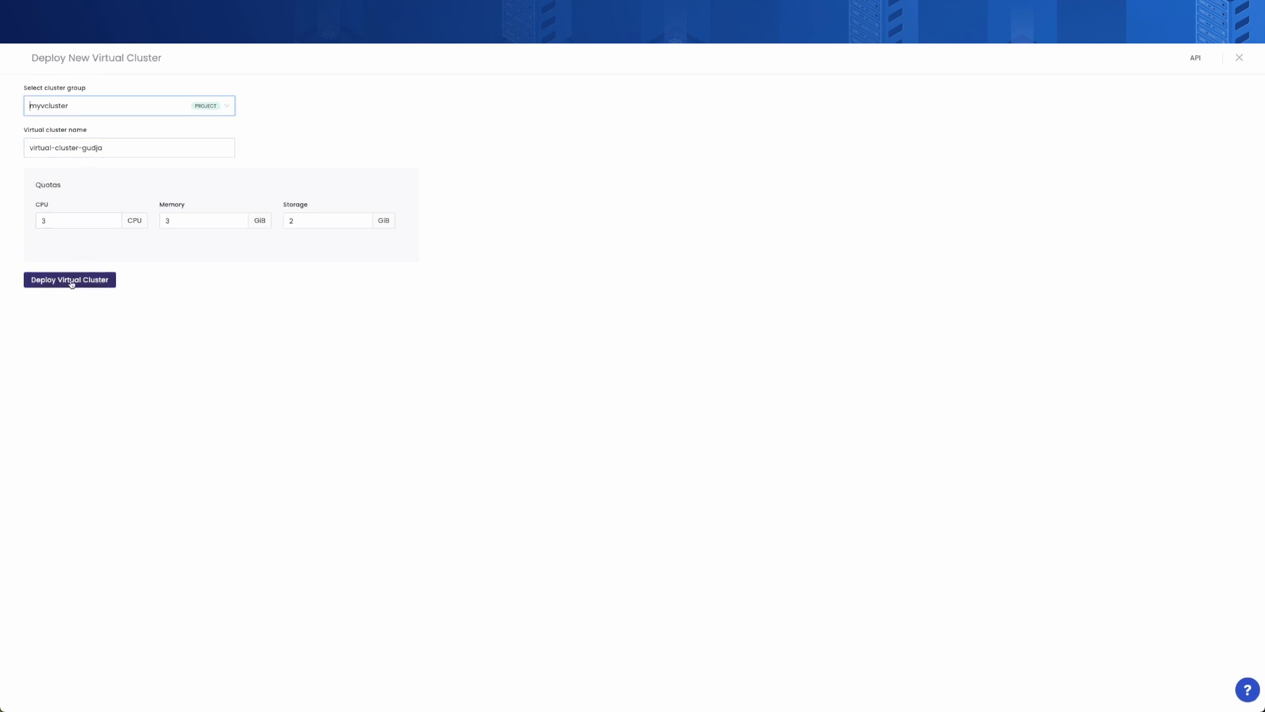
pyautogui.click(69, 280)
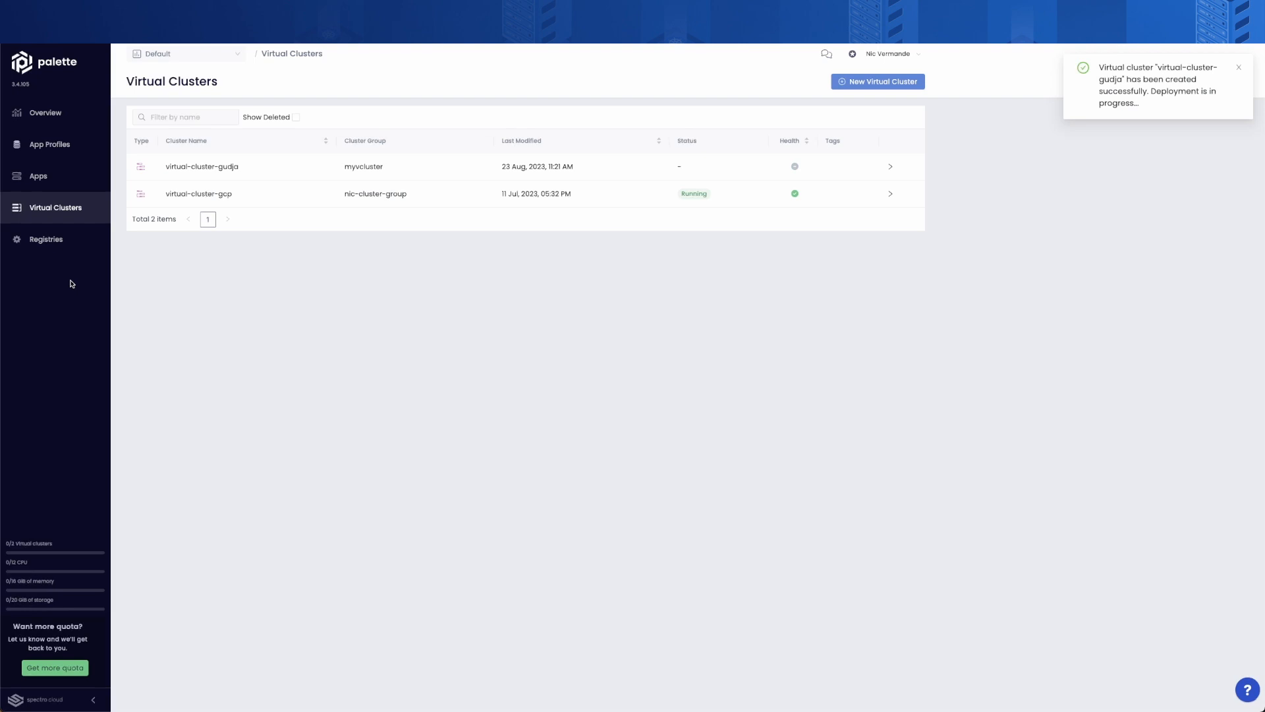
pyautogui.moveTo(1058, 115)
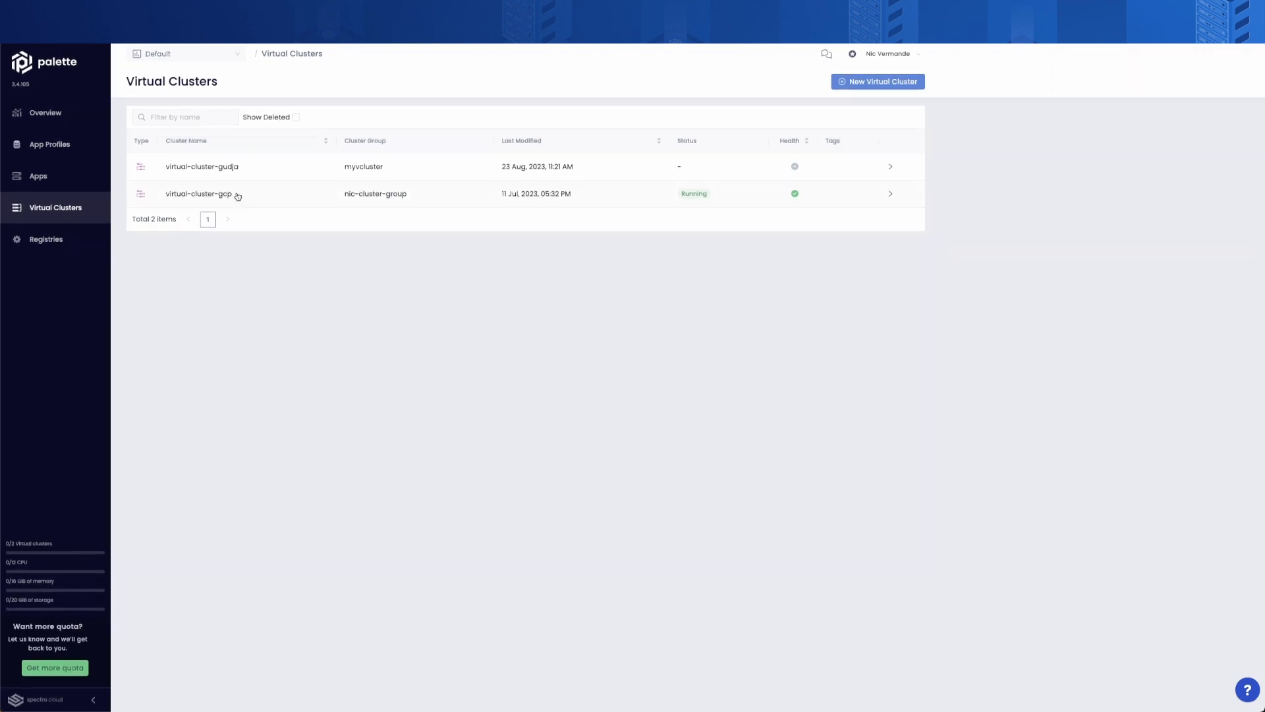
# Inspect virtual-cluster-gcp's Cluster Size and RBAC settings, then close the Settings panel.
pyautogui.click(202, 194)
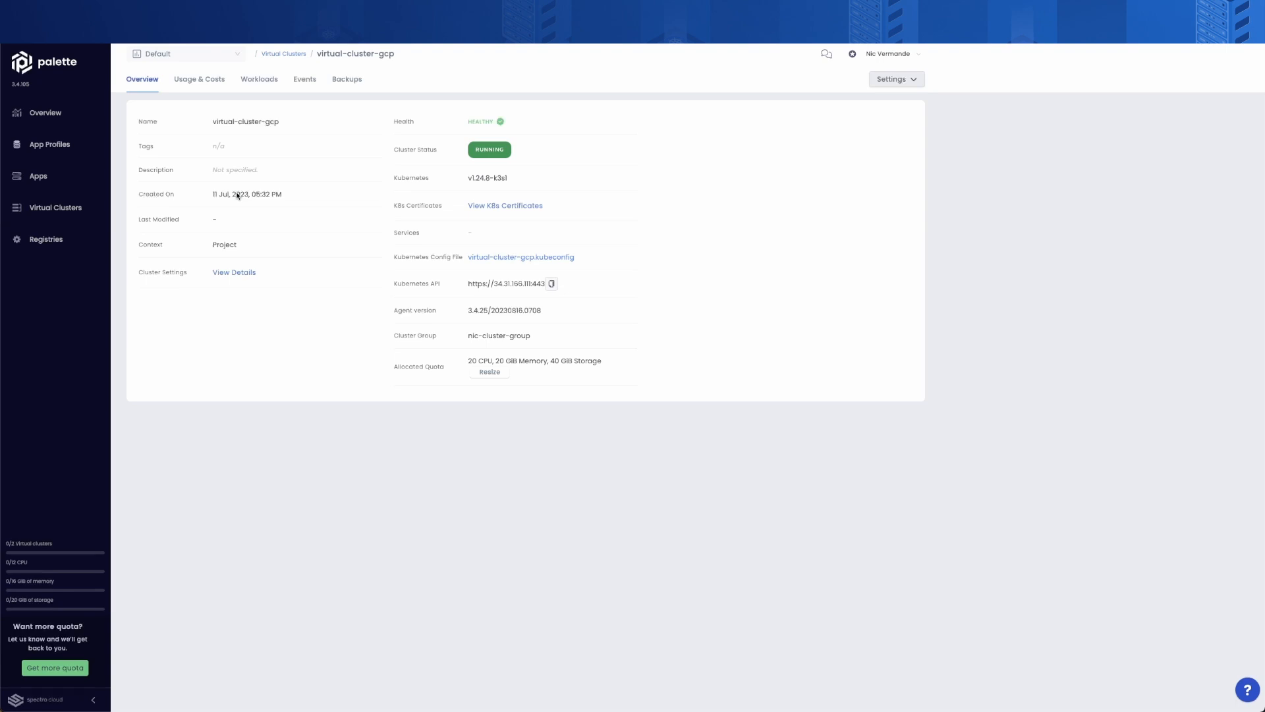
pyautogui.click(895, 79)
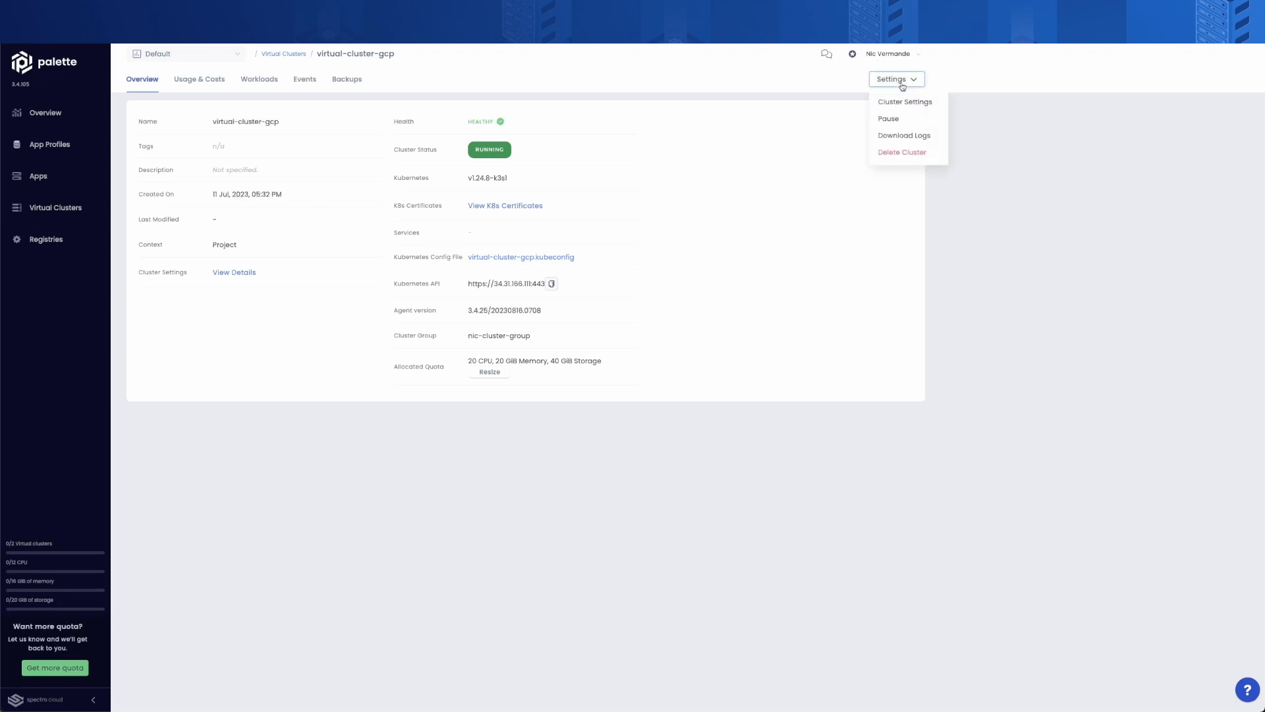
pyautogui.moveTo(899, 110)
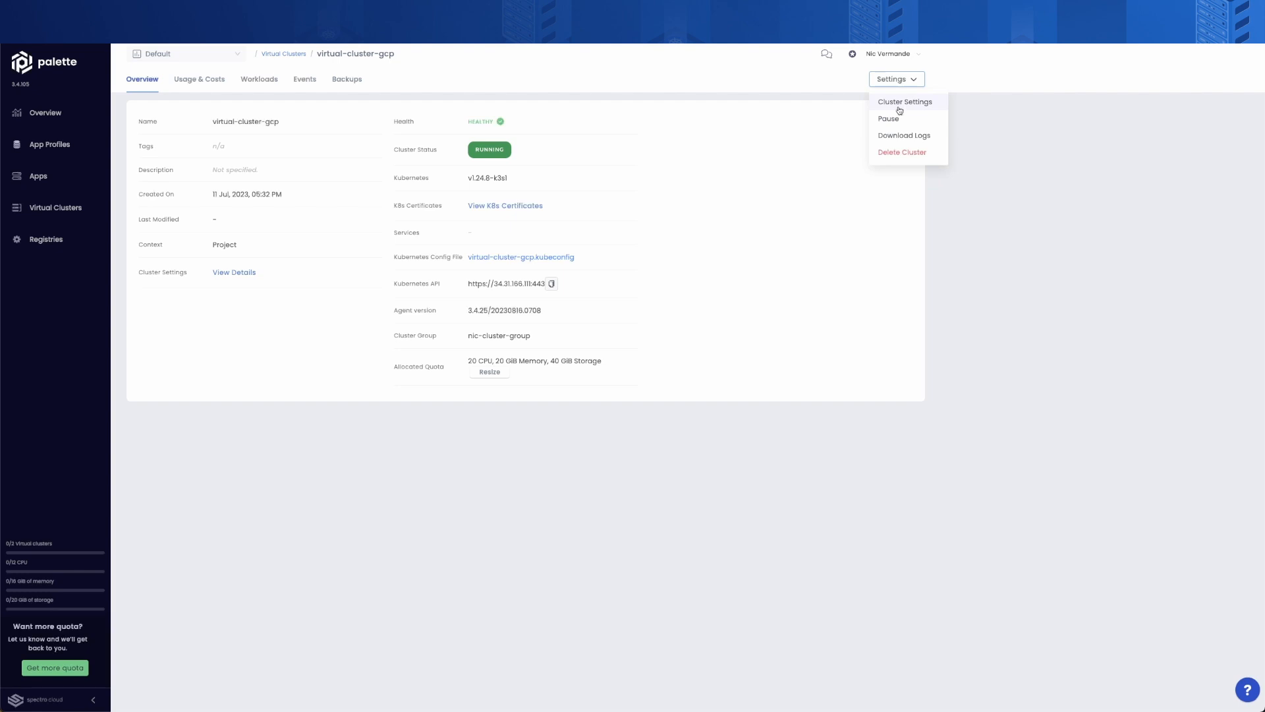
pyautogui.click(905, 102)
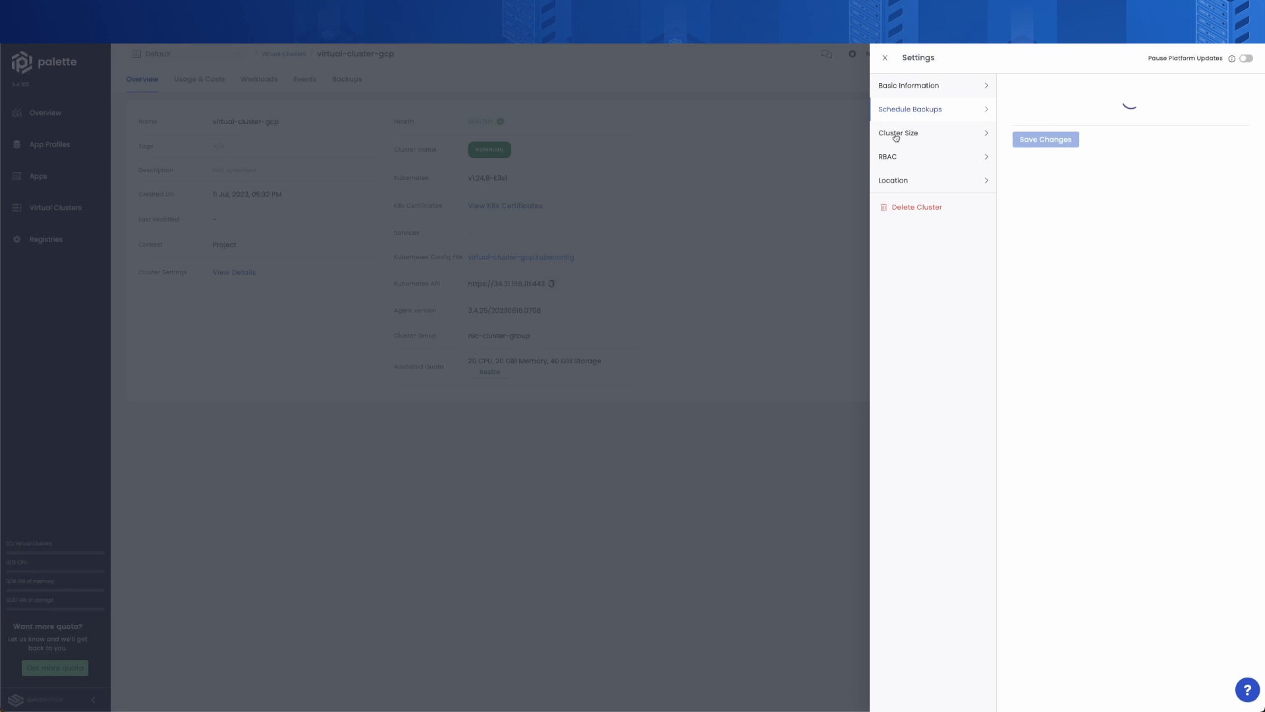
pyautogui.click(898, 132)
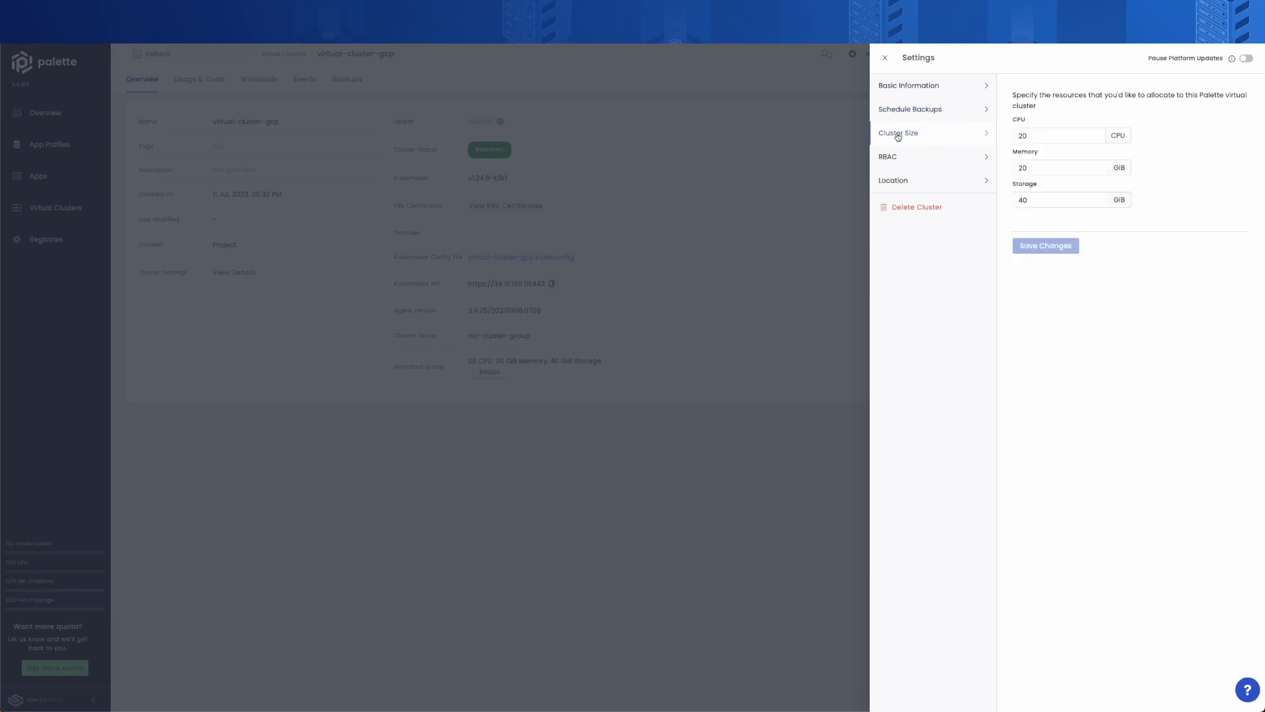
pyautogui.click(887, 157)
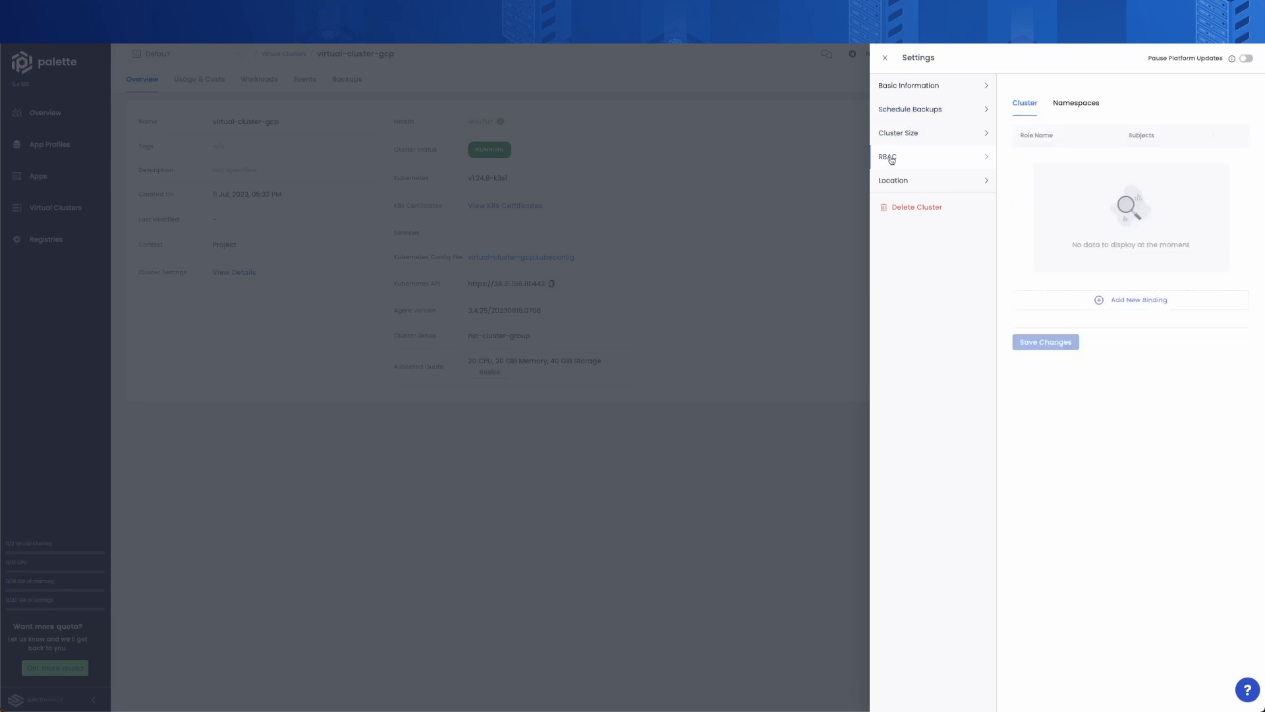
pyautogui.click(884, 57)
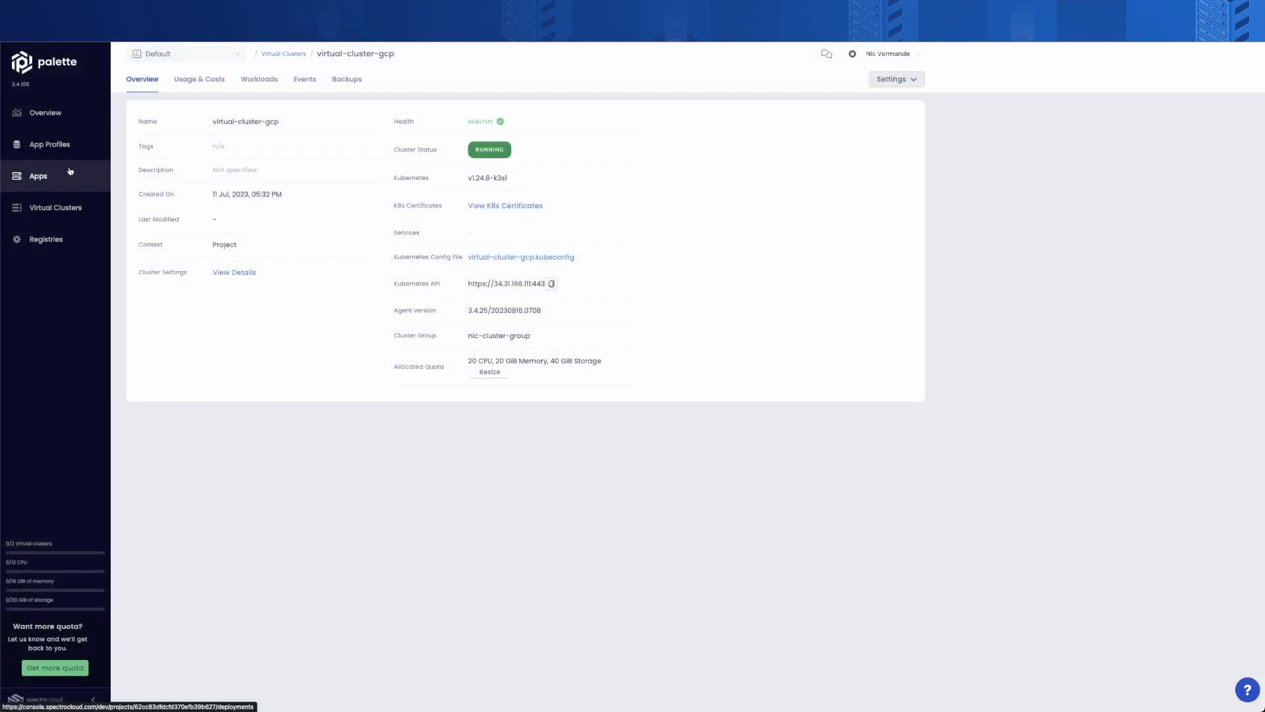
# View the empty Apps page, then open profile-gamebox under App Profiles.
pyautogui.click(38, 176)
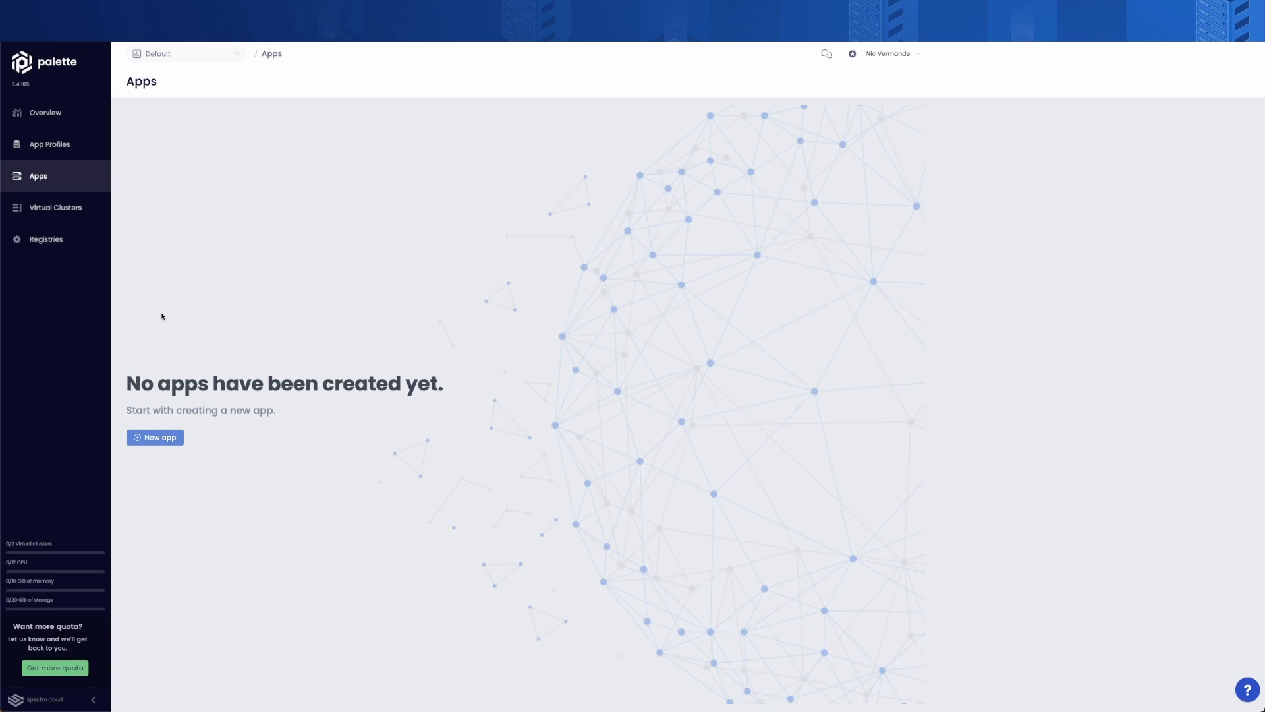
pyautogui.click(50, 144)
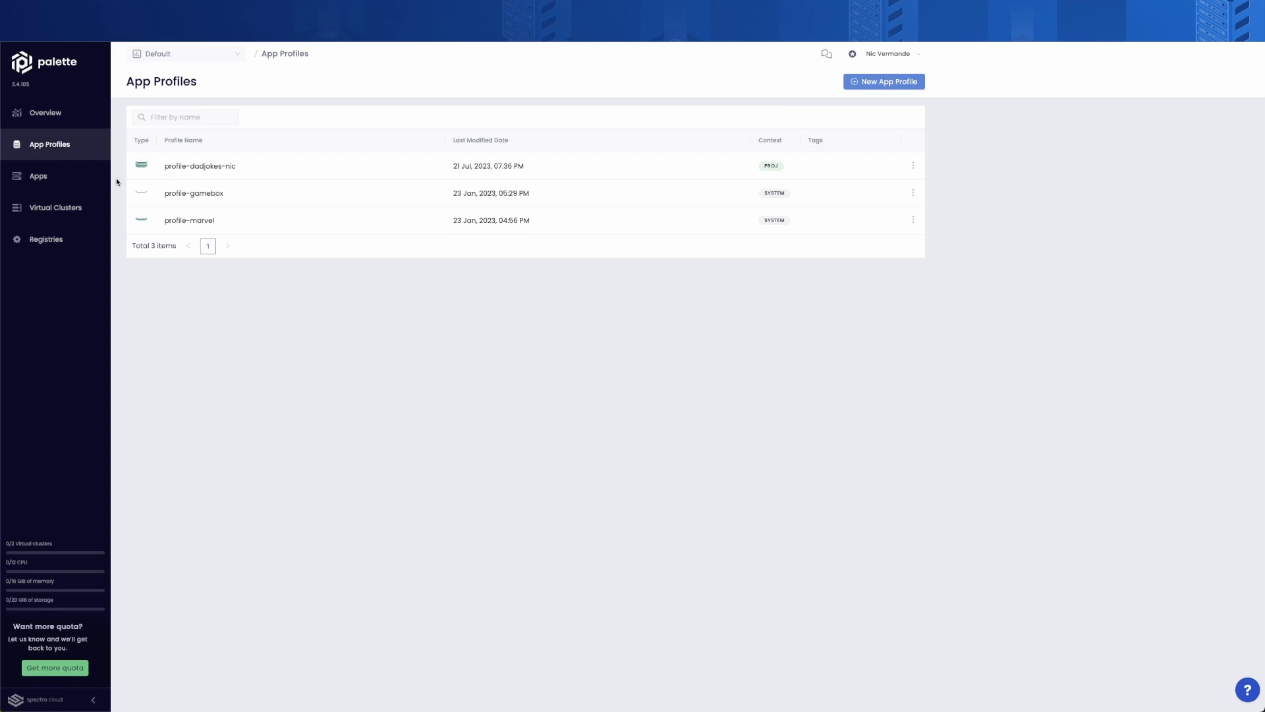
pyautogui.click(194, 194)
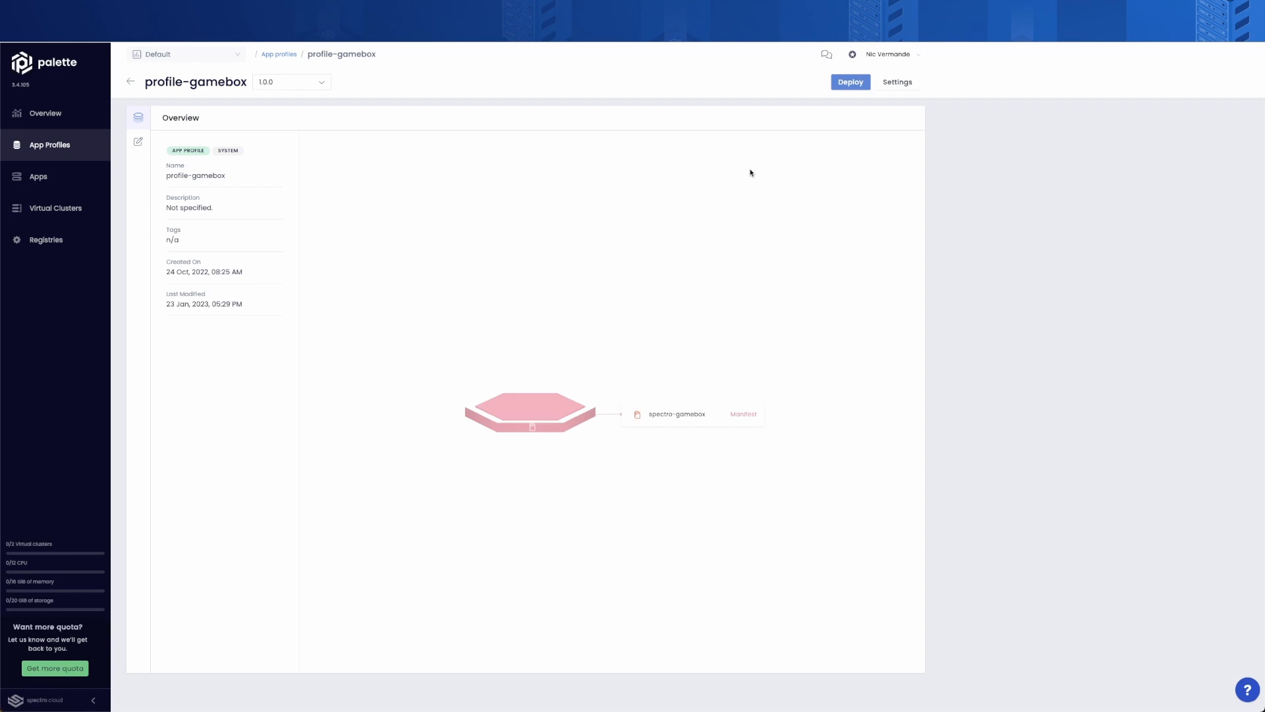
pyautogui.moveTo(848, 94)
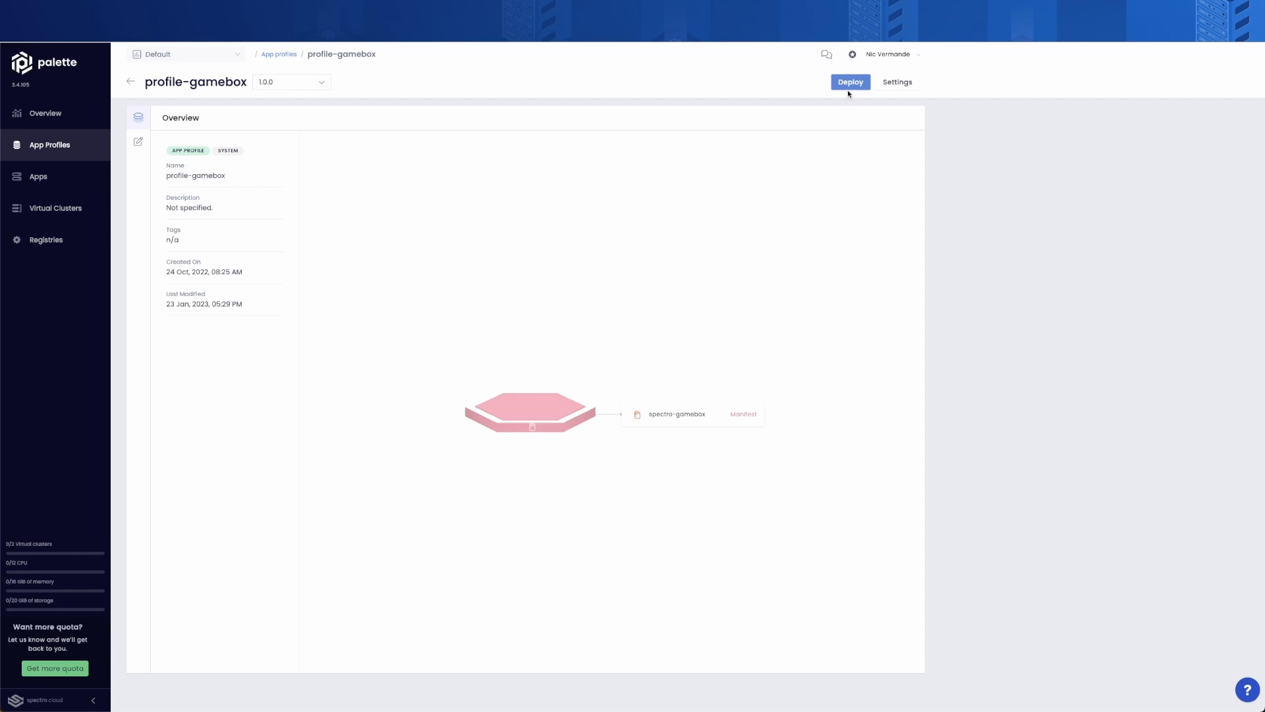
# Deploy profile-gamebox into existing virtual-cluster-gcp and open the app-ayla-secura details.
pyautogui.click(850, 82)
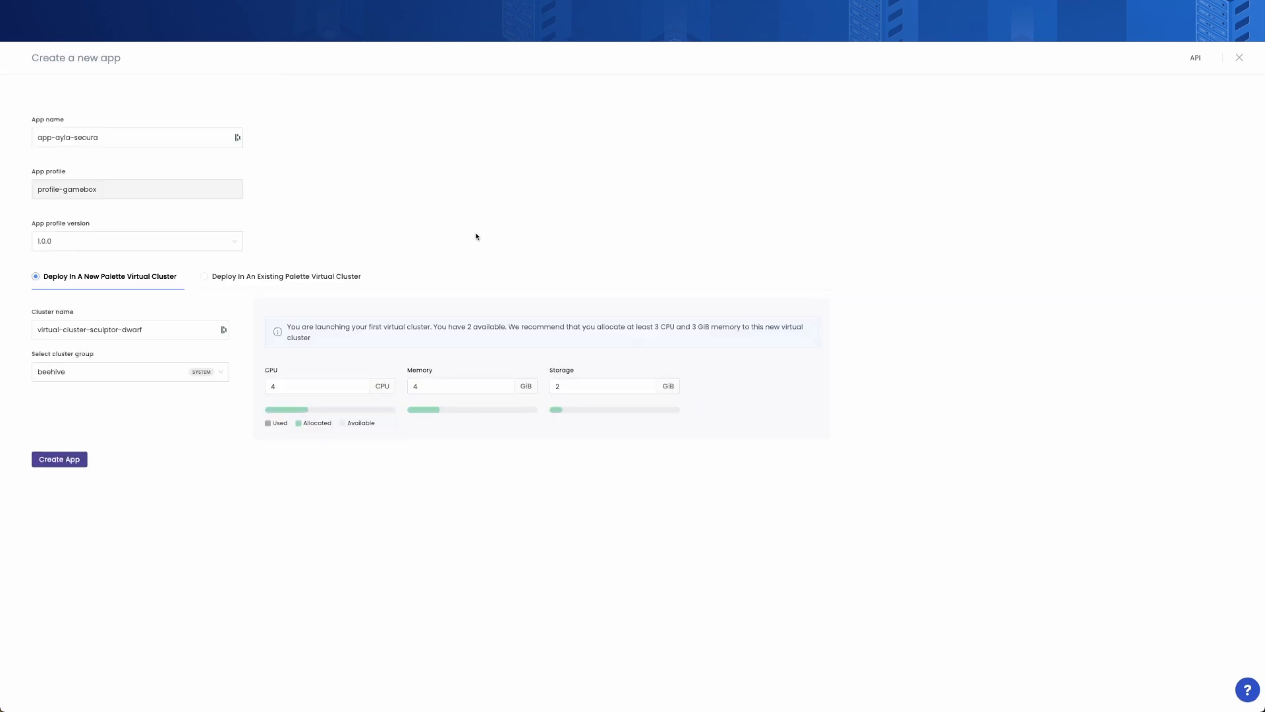
pyautogui.click(286, 276)
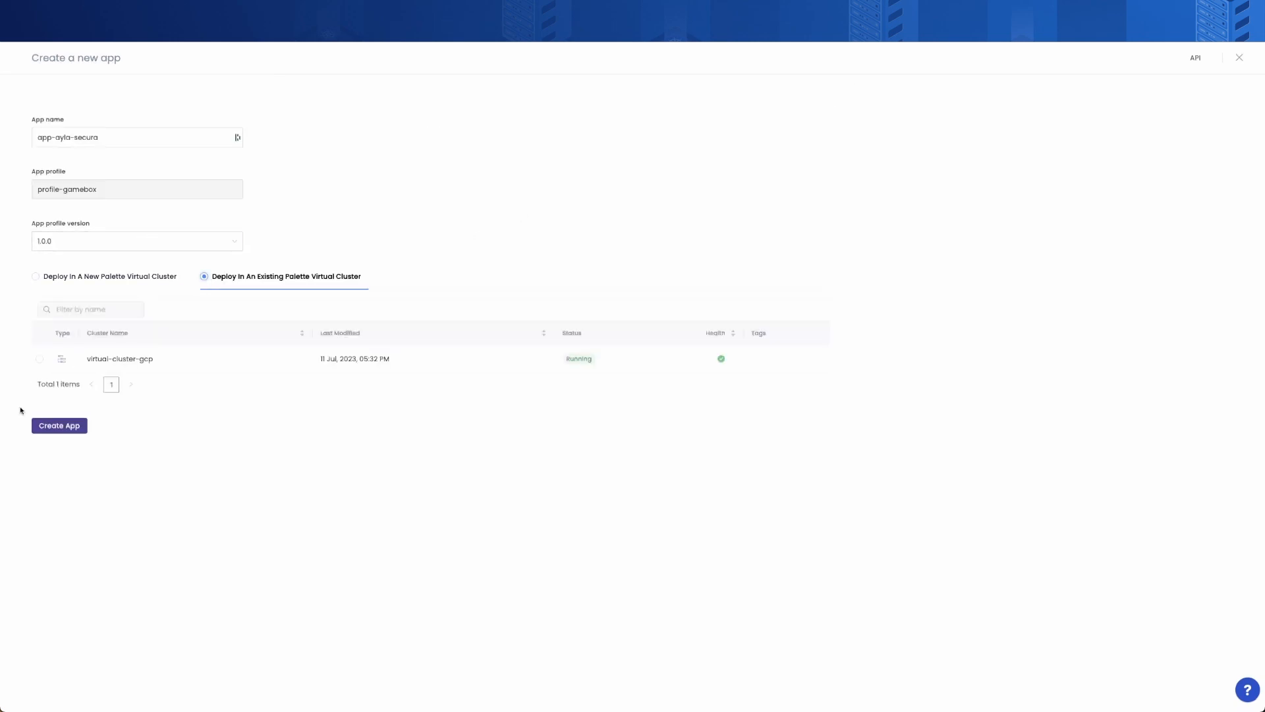
pyautogui.click(59, 425)
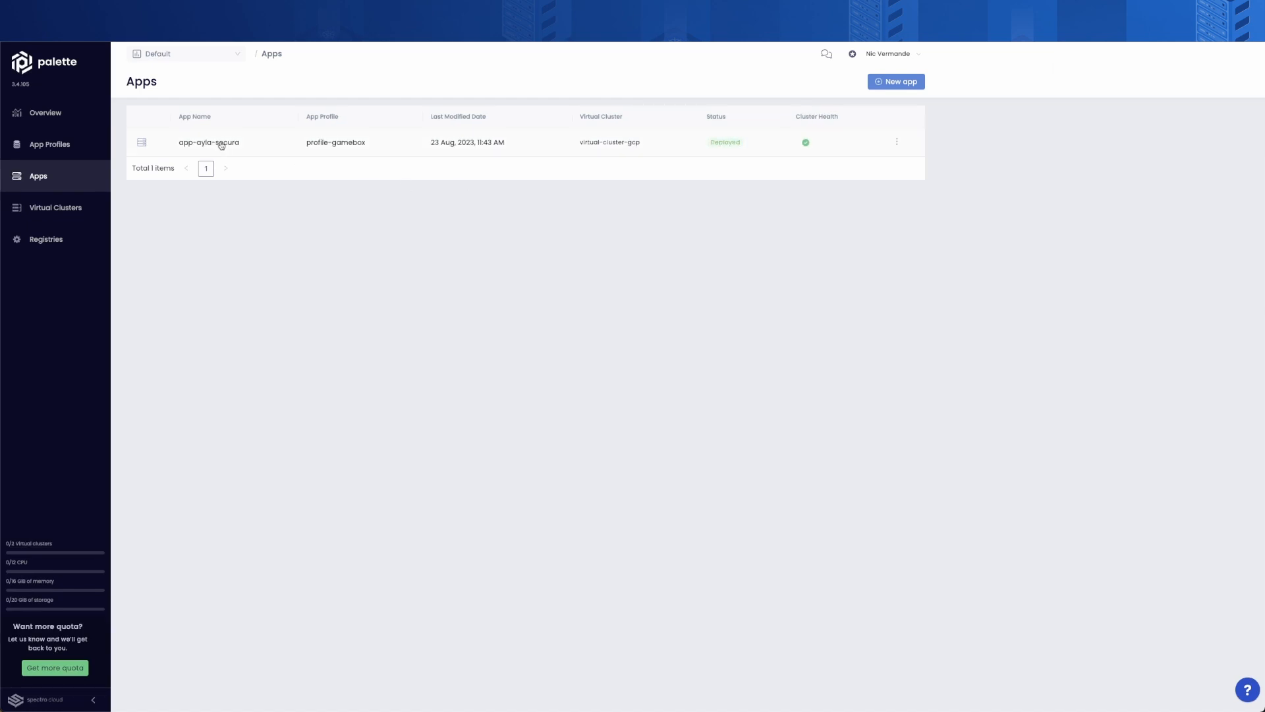
pyautogui.click(208, 142)
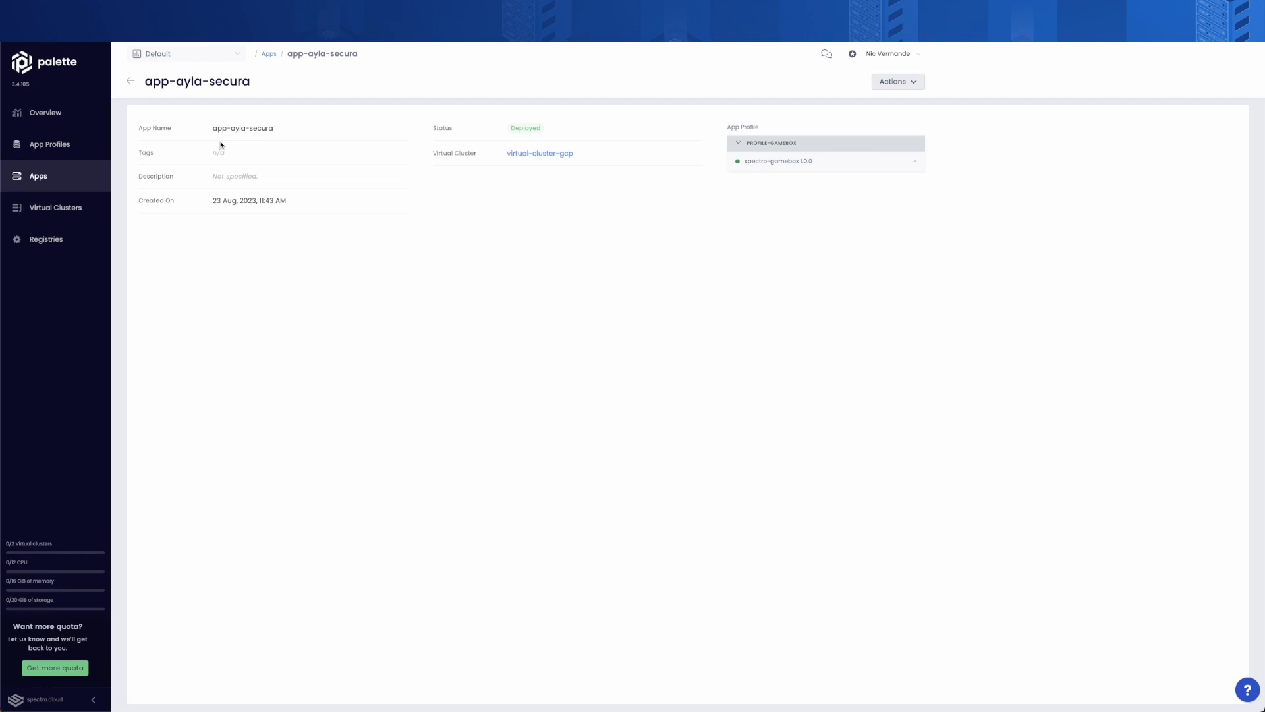
pyautogui.moveTo(539, 152)
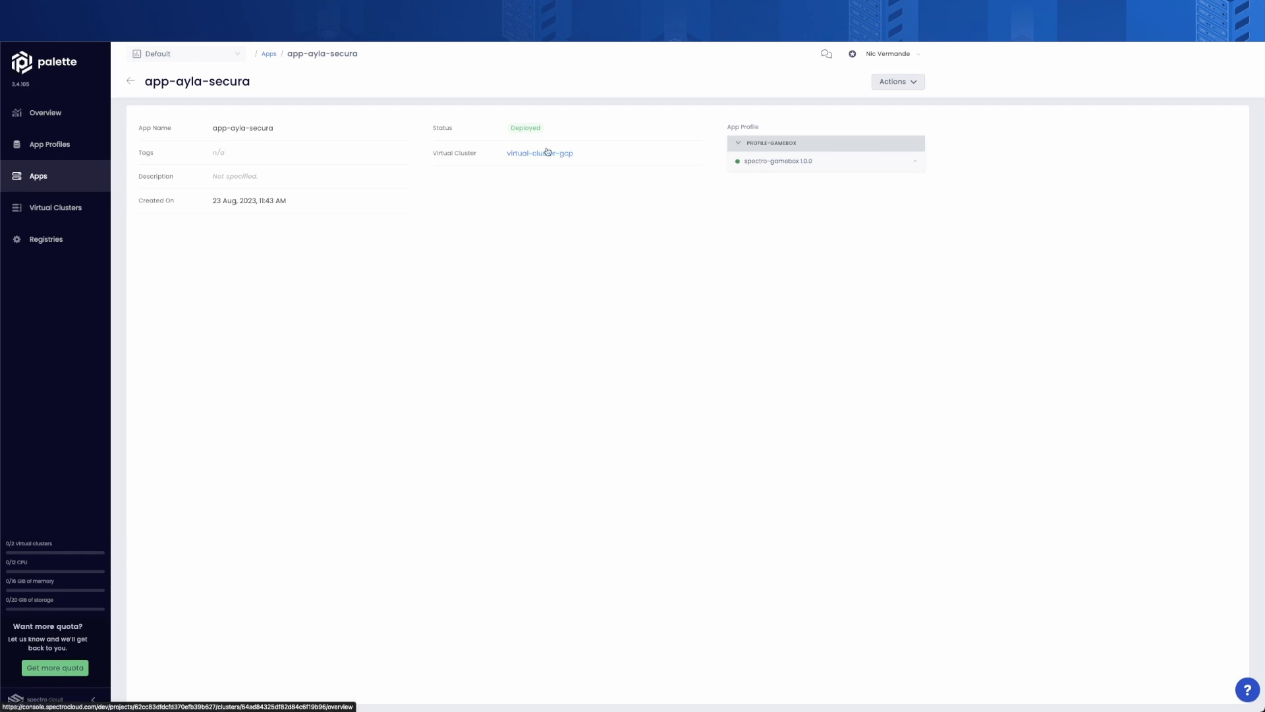